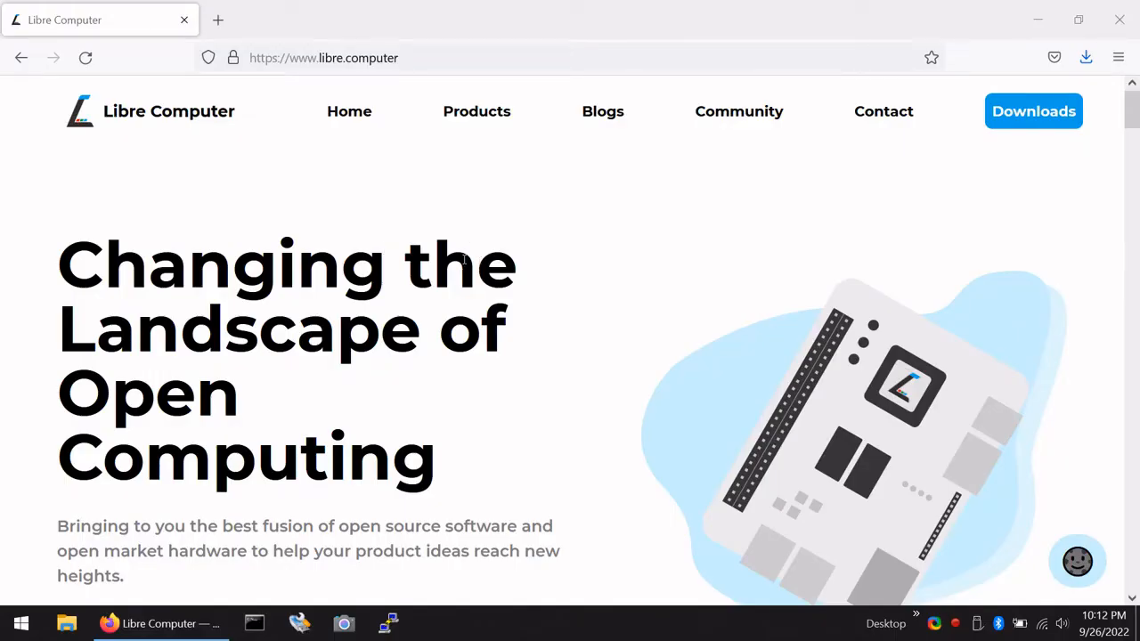
mouse_move(477, 110)
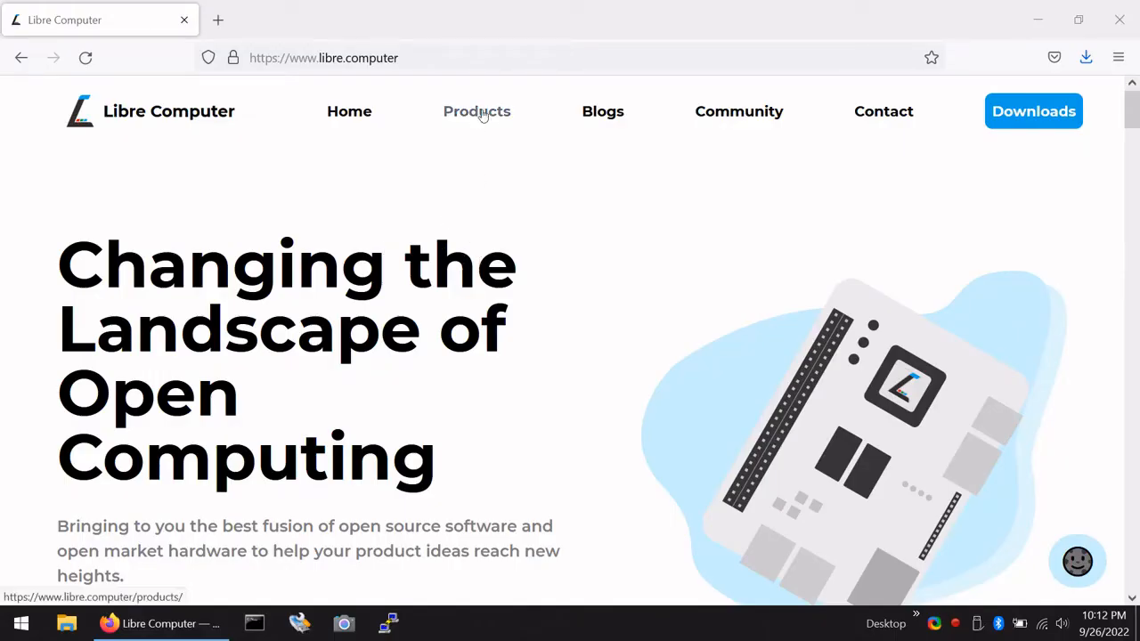
Go to the AML-S905X-CC Le Potato product page and show its Downloads distros list
left_click(477, 110)
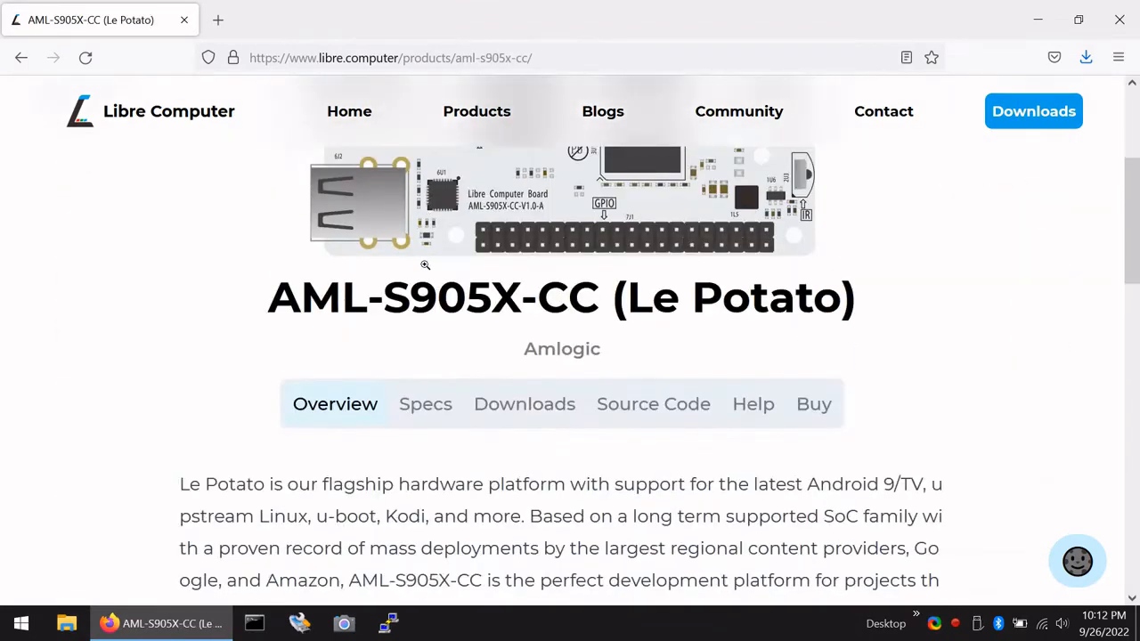
scroll("down", 3)
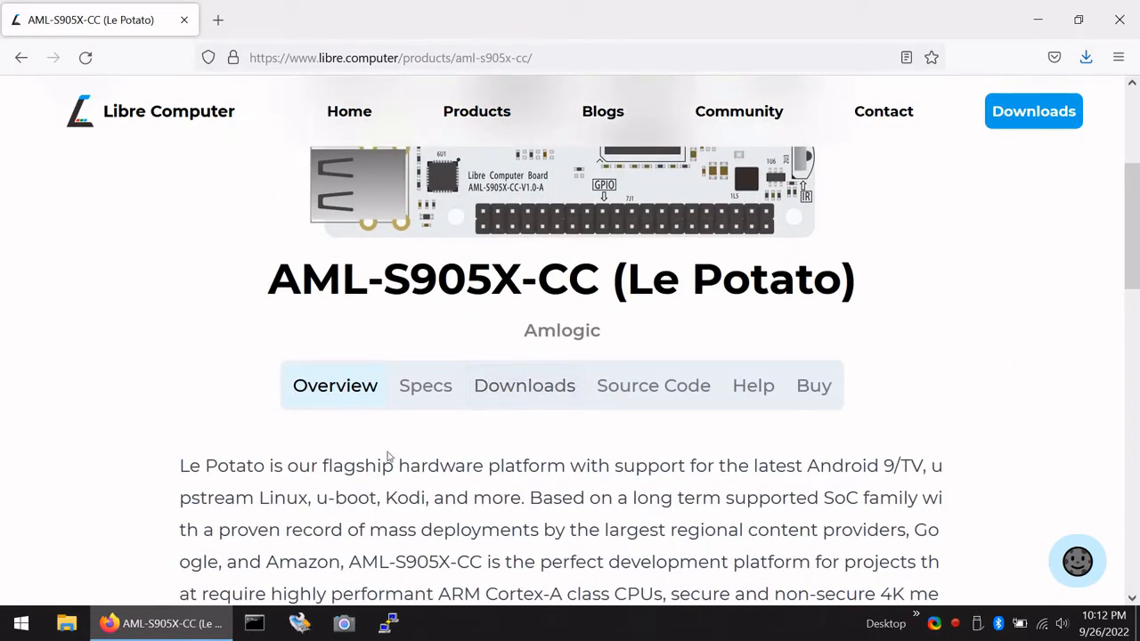
left_click(524, 385)
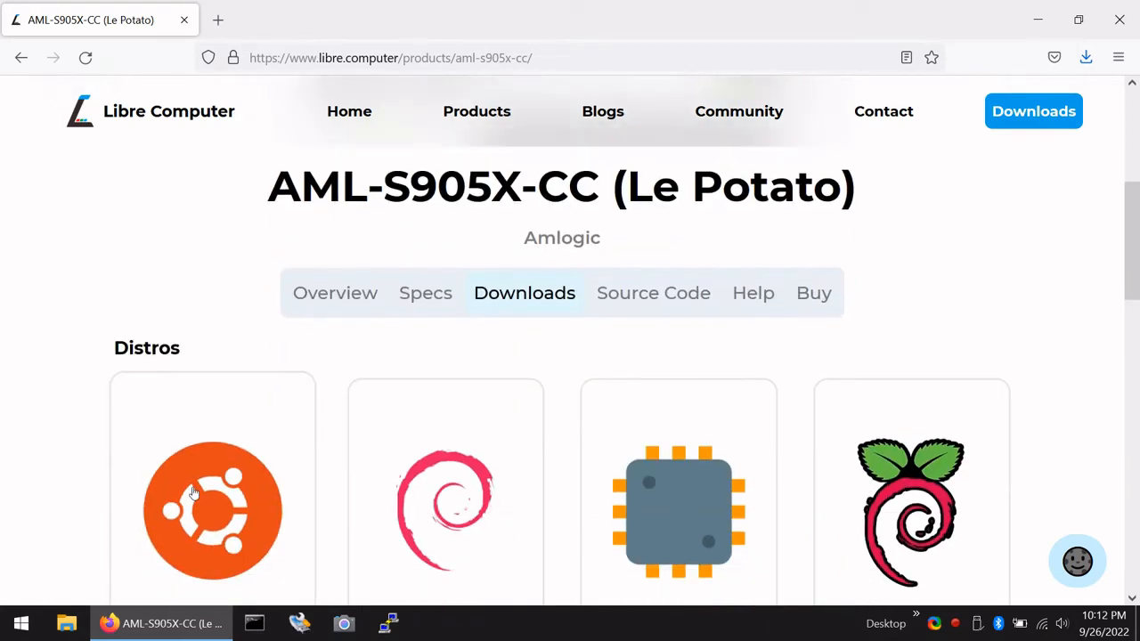
scroll("down", 3)
type("distro.libre.comp")
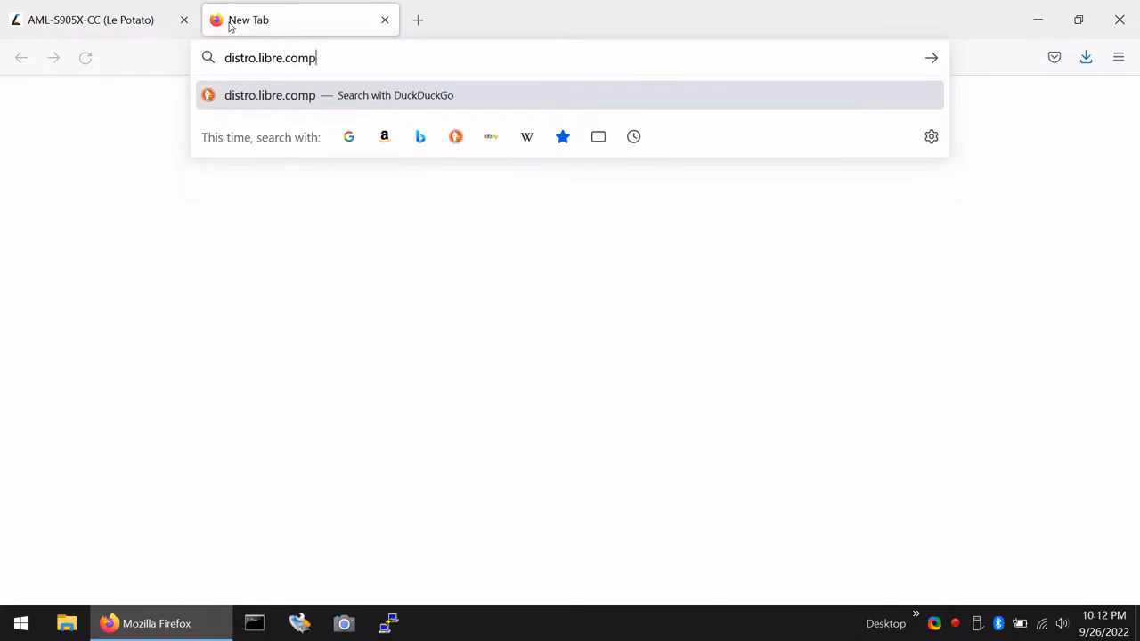
Load distro.libre.computer and navigate into the ci/ubuntu/22.04 image directory
key("Return")
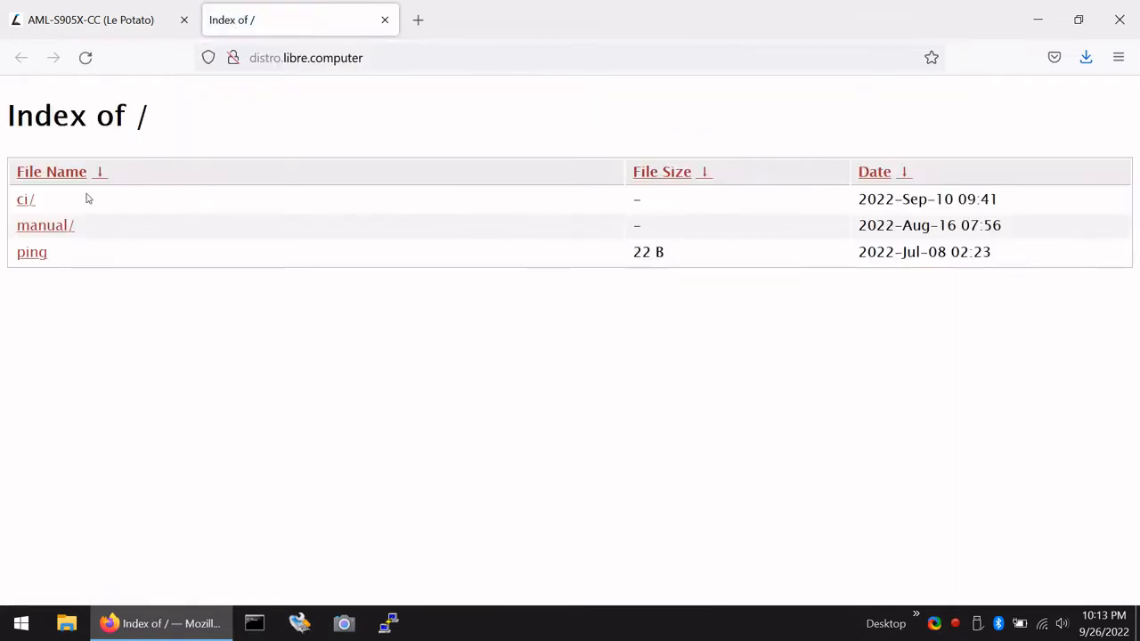
left_click(25, 200)
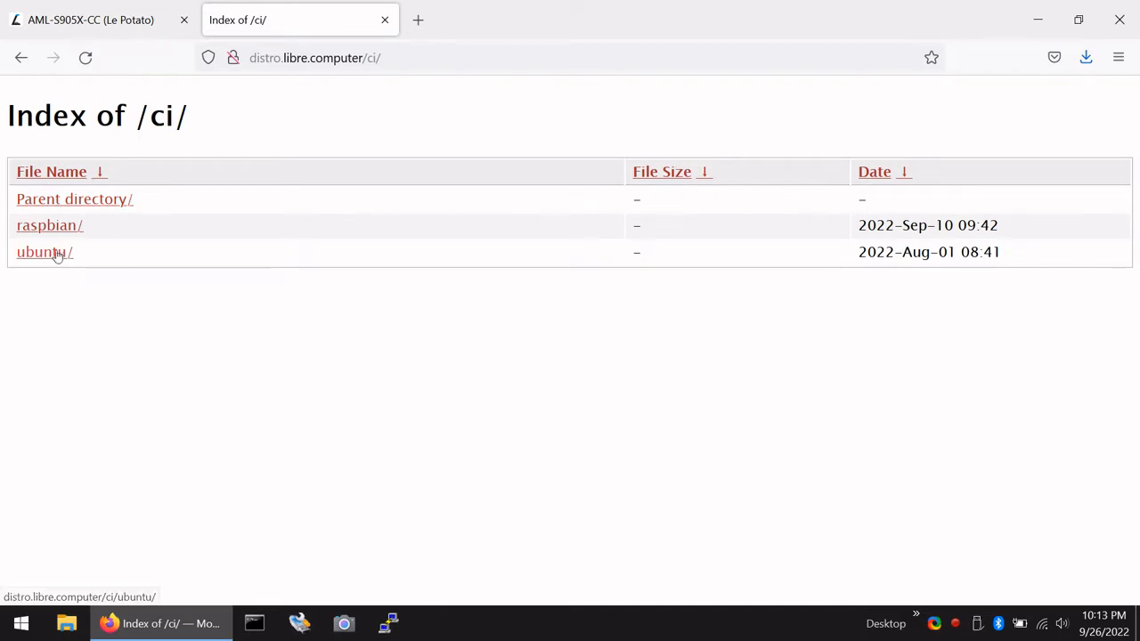
left_click(45, 253)
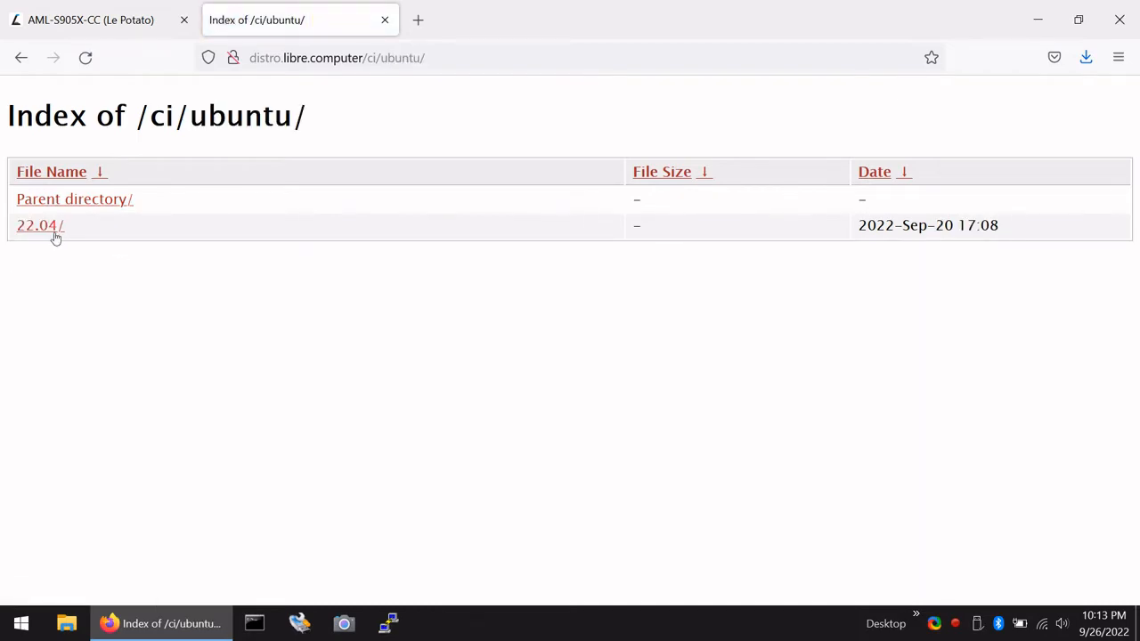
left_click(39, 225)
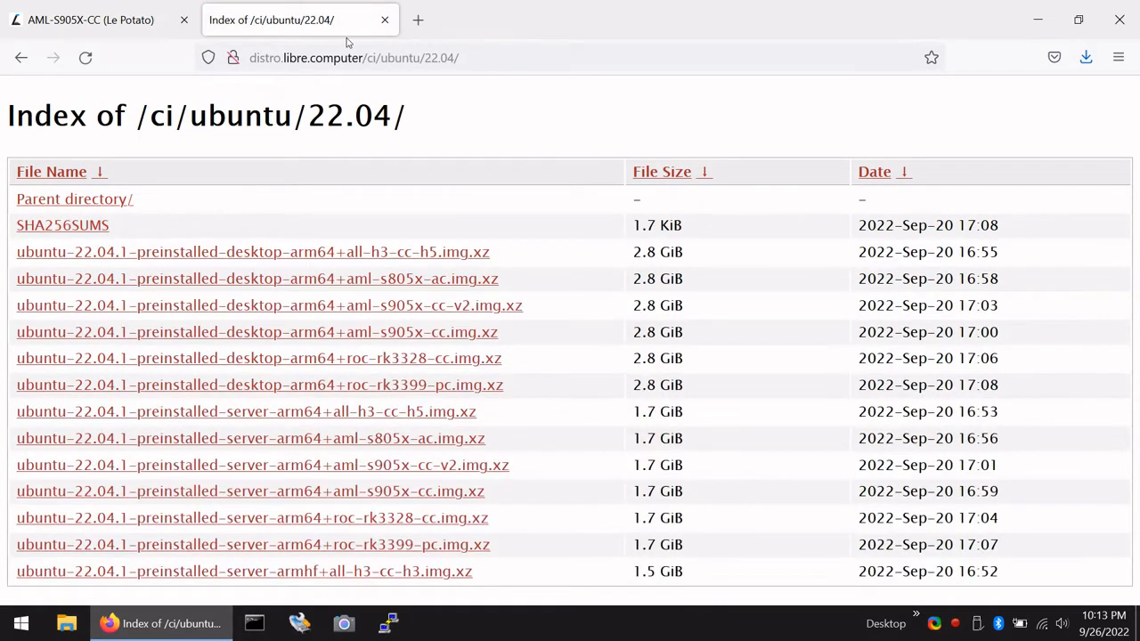
View the board's Ubuntu 22.04 README, then return to the listing and mark the Le Potato server image name
left_click(89, 20)
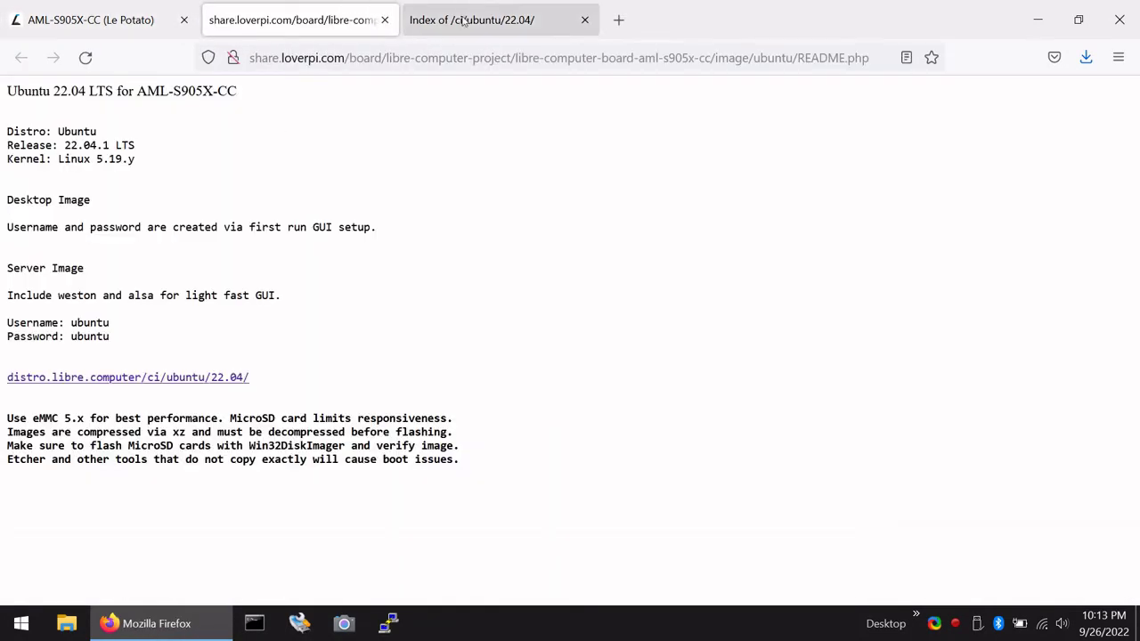
mouse_move(203, 378)
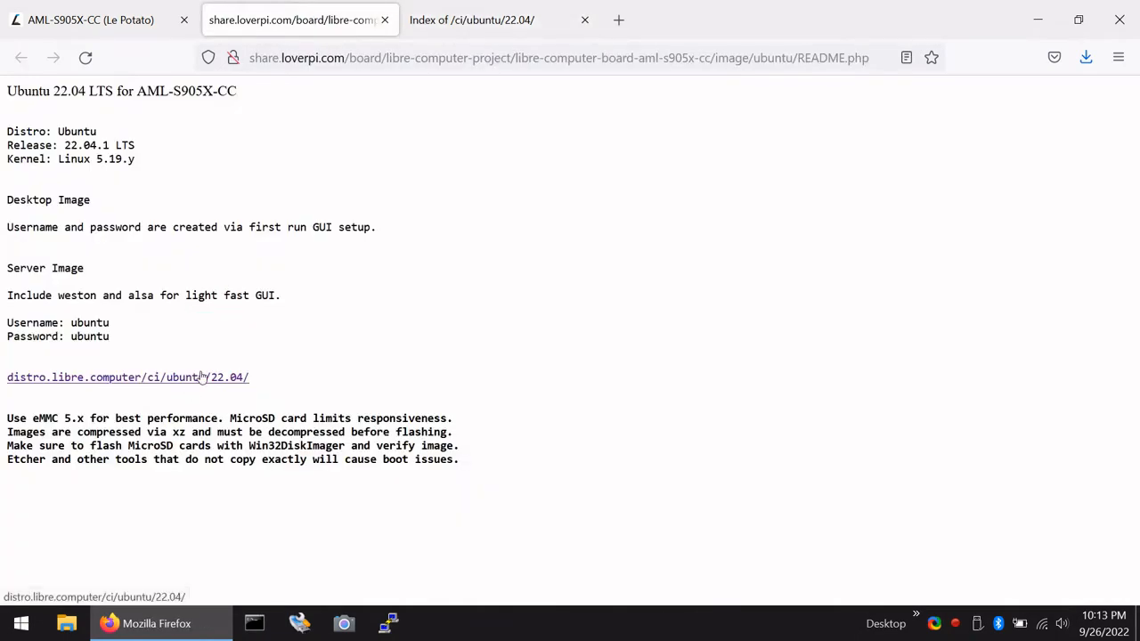
left_click(128, 377)
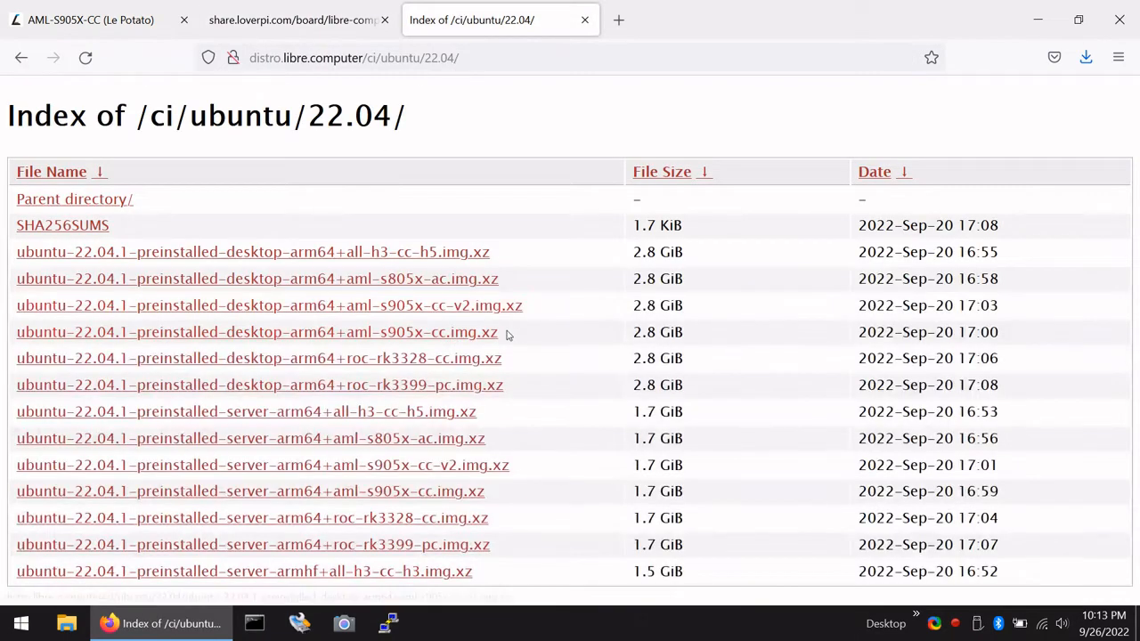
double_click(257, 333)
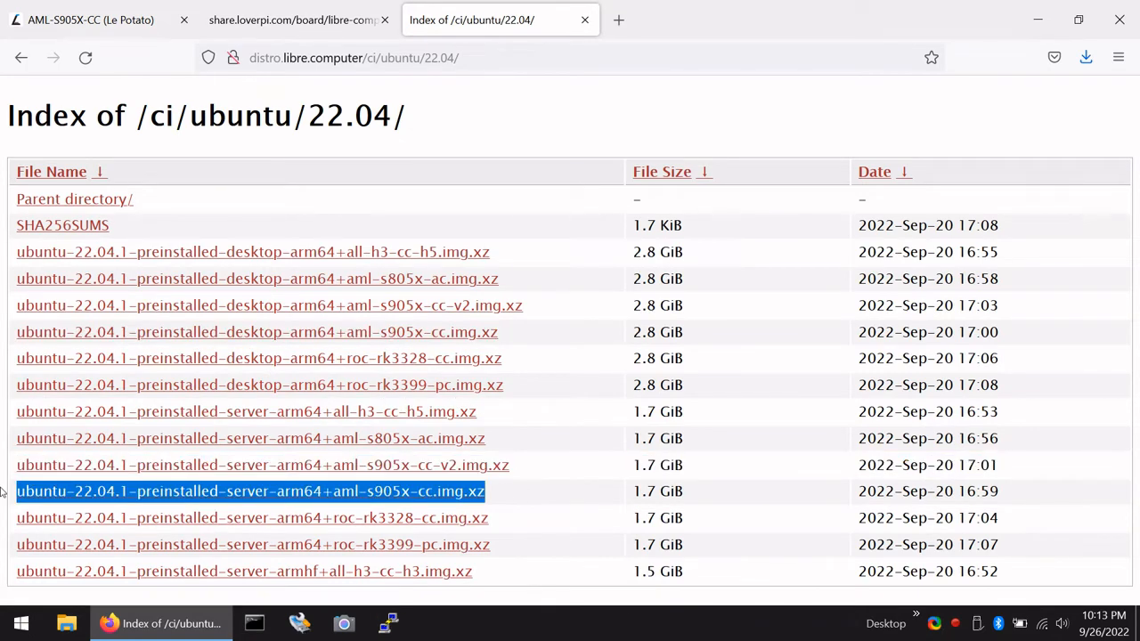
mouse_move(437, 333)
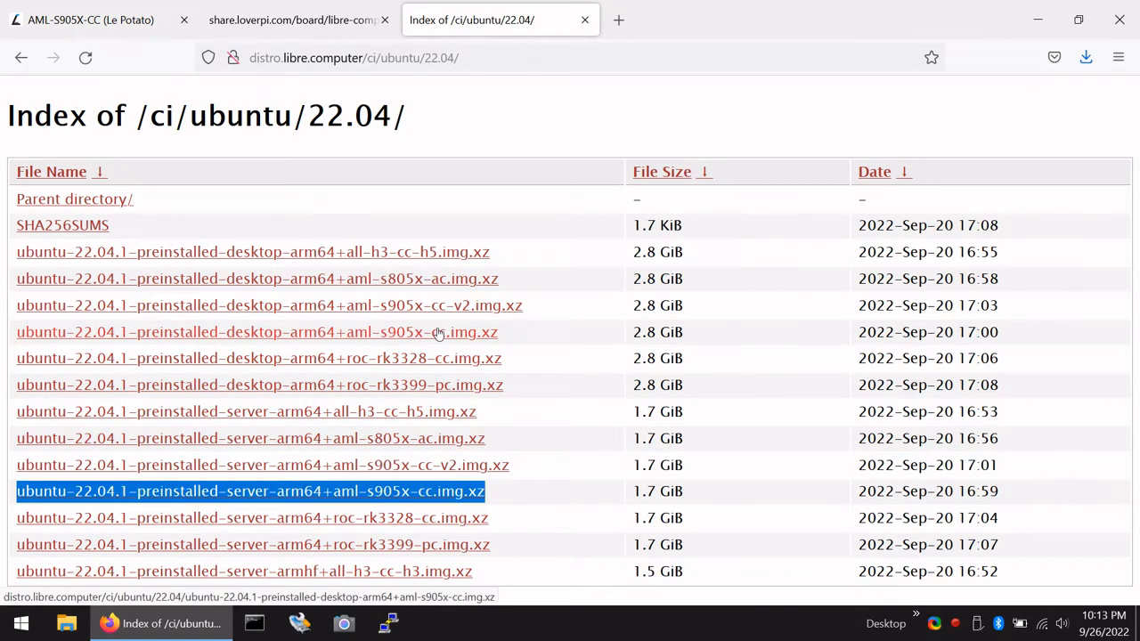
mouse_move(410, 373)
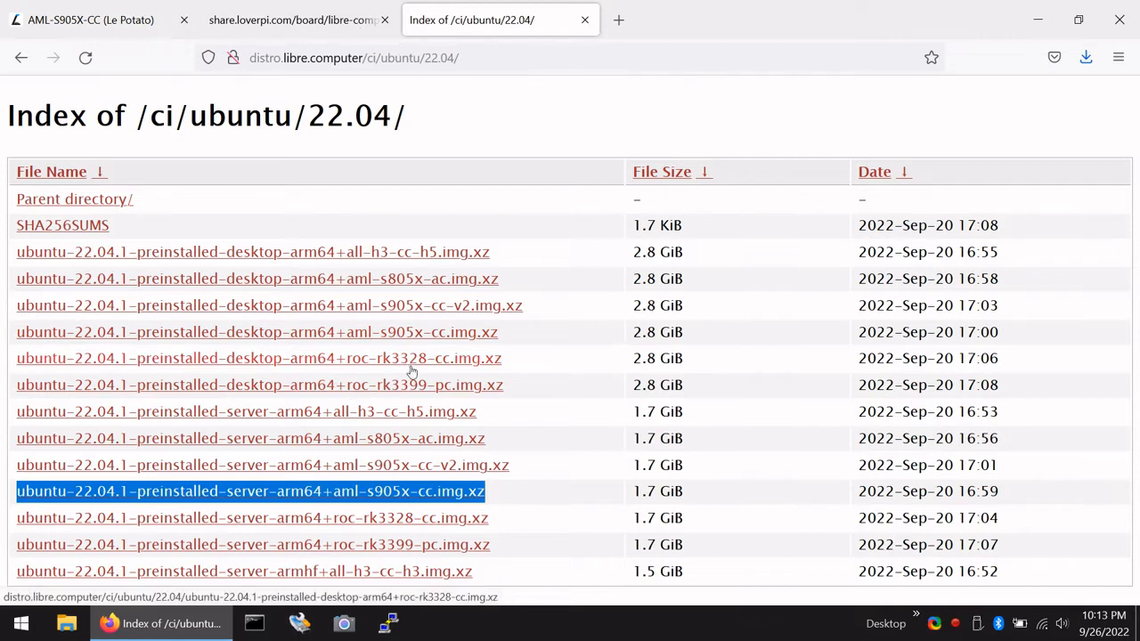
mouse_move(619, 19)
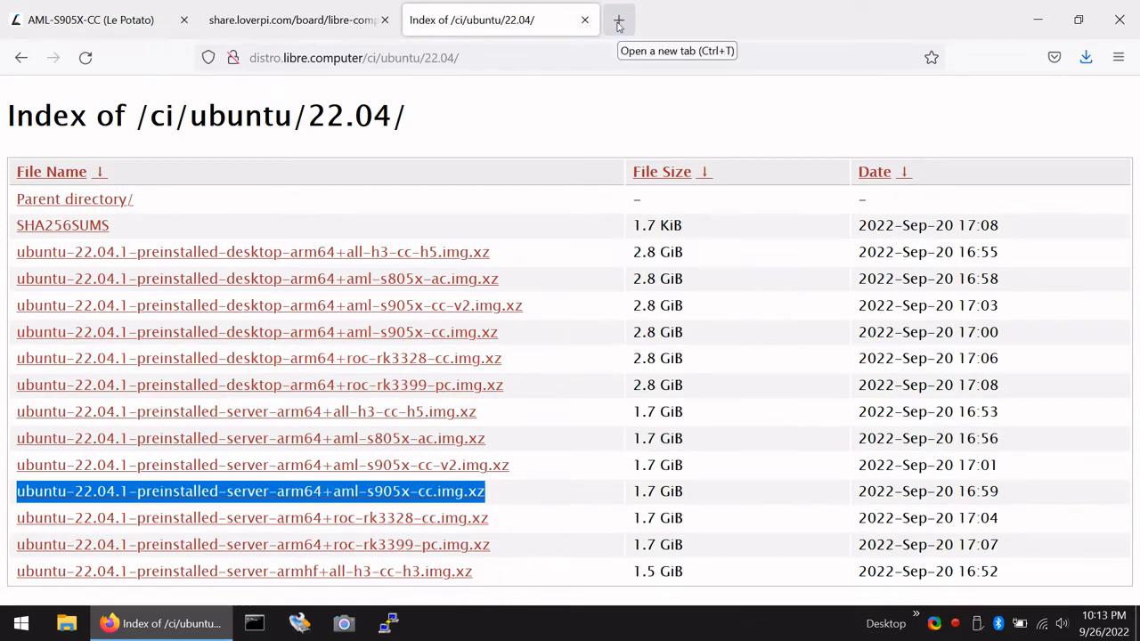
mouse_move(68, 623)
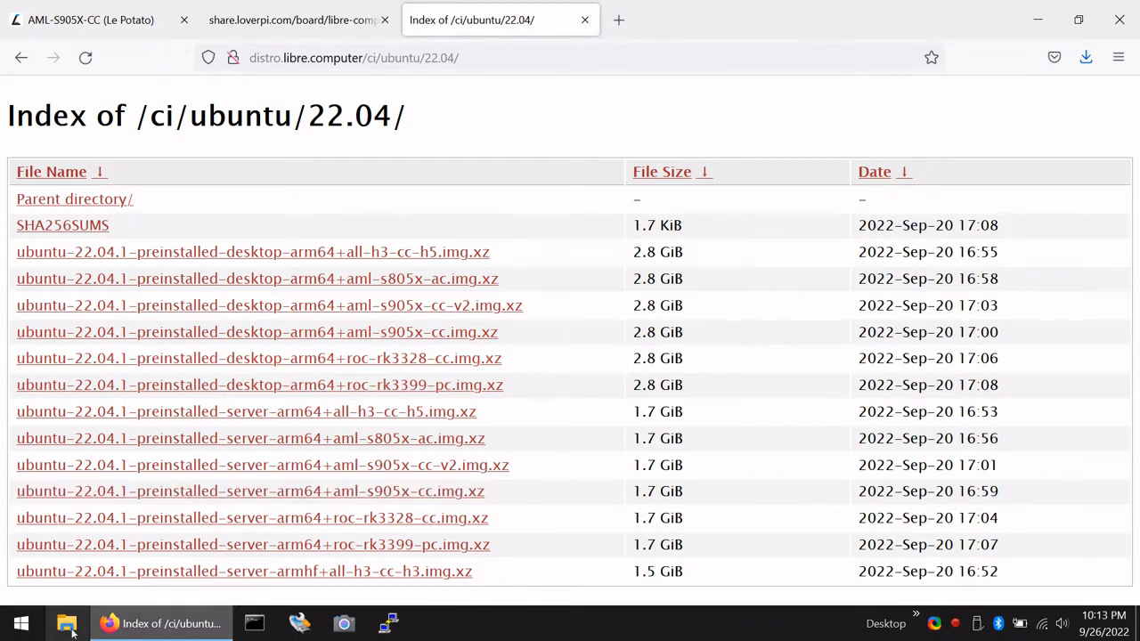
Show the Downloads folder with the Le Potato .img.xz archives, toggling file name extensions on and off
left_click(68, 624)
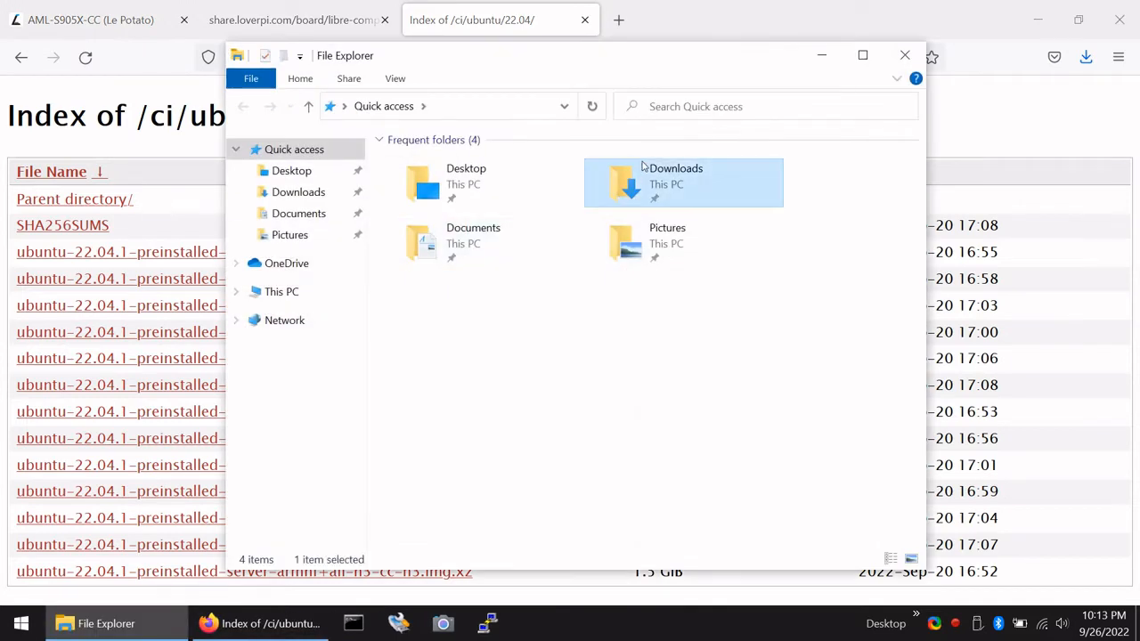
double_click(675, 177)
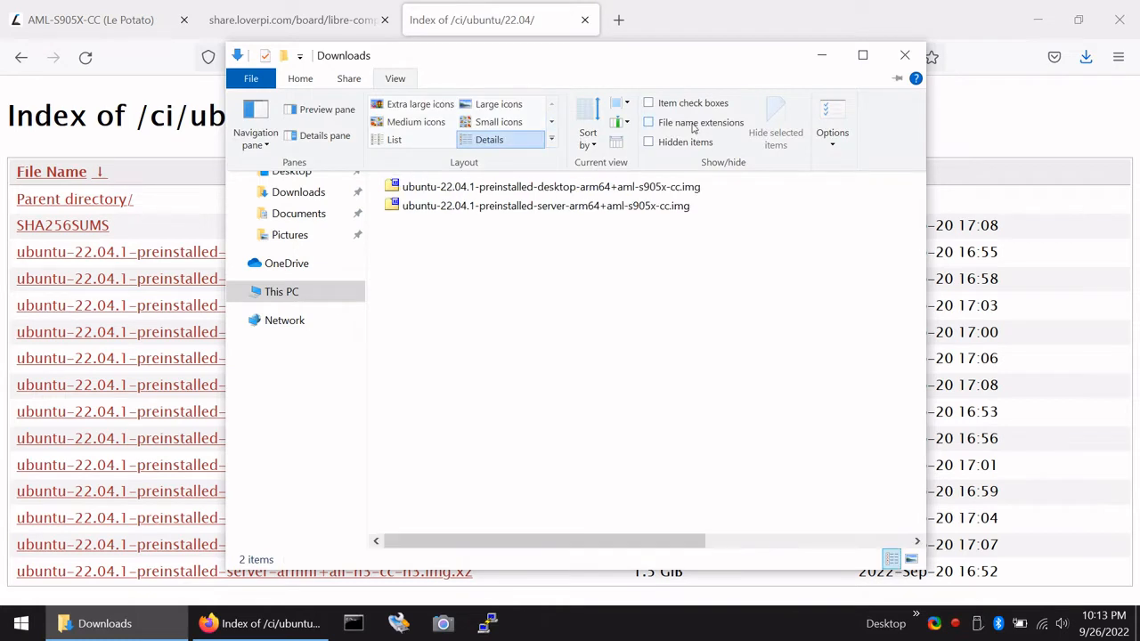
left_click(648, 121)
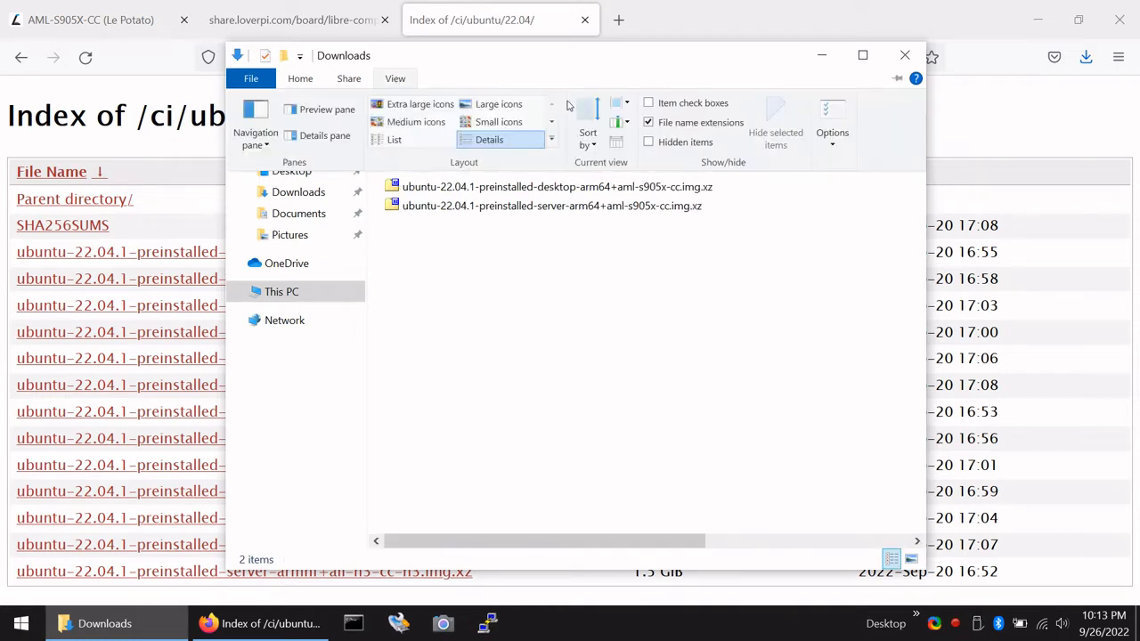
left_click(648, 121)
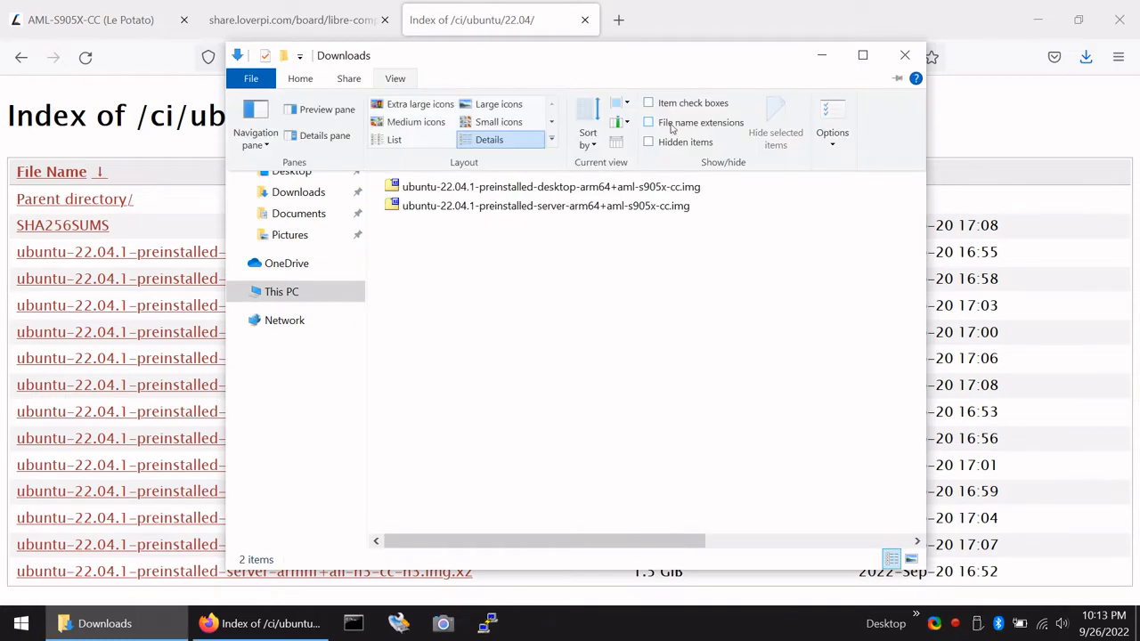
Put away the File Explorer view options
left_click(395, 78)
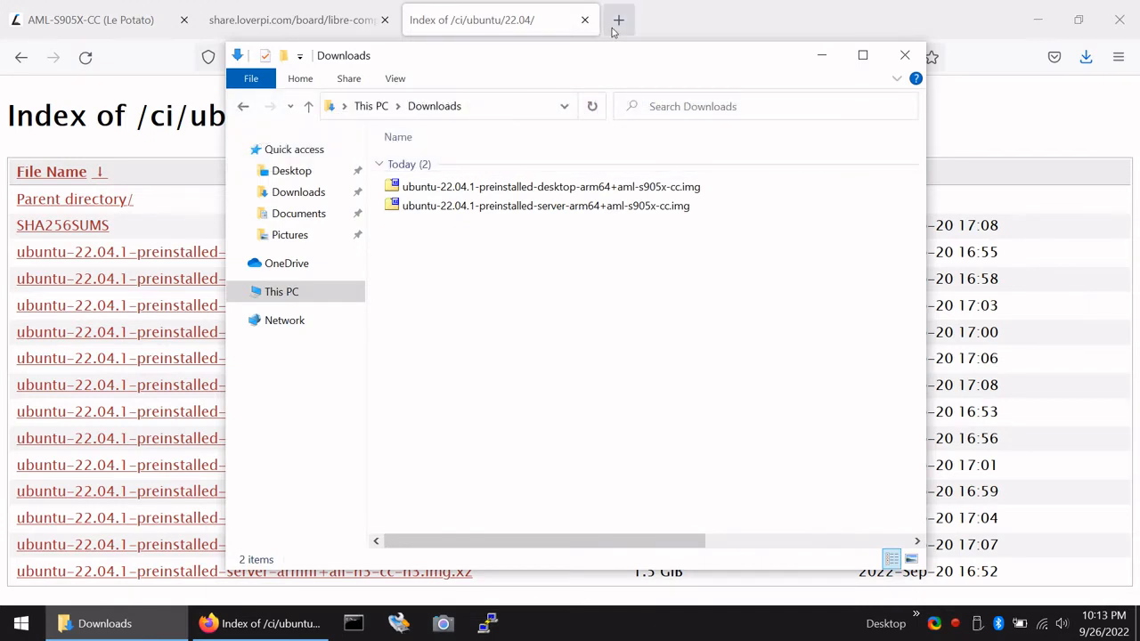
left_click(395, 78)
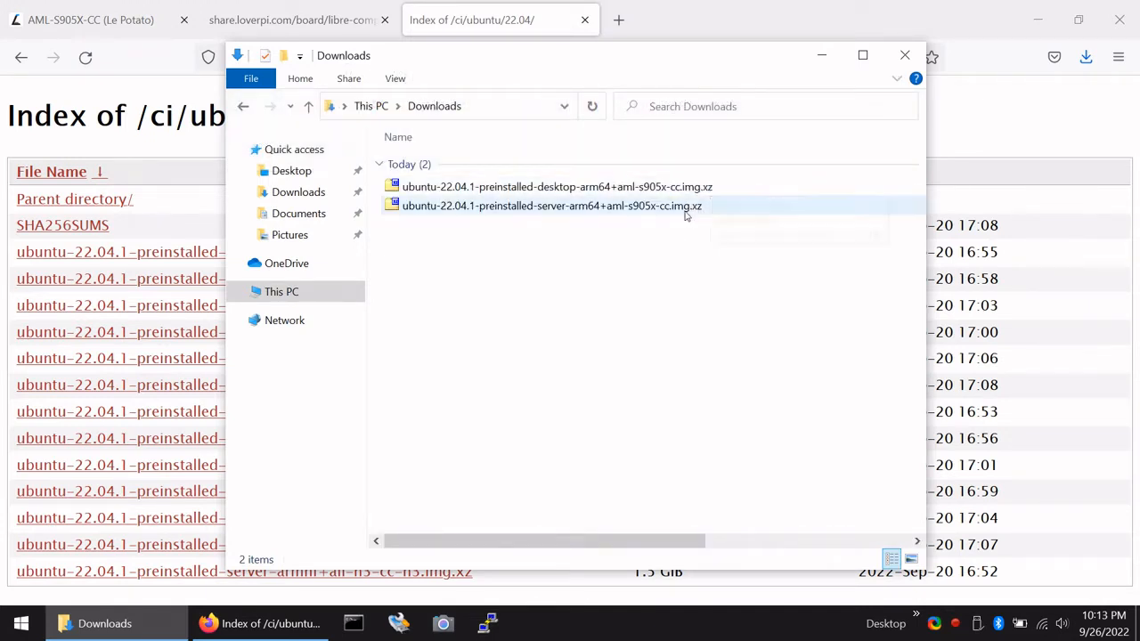
left_click(395, 79)
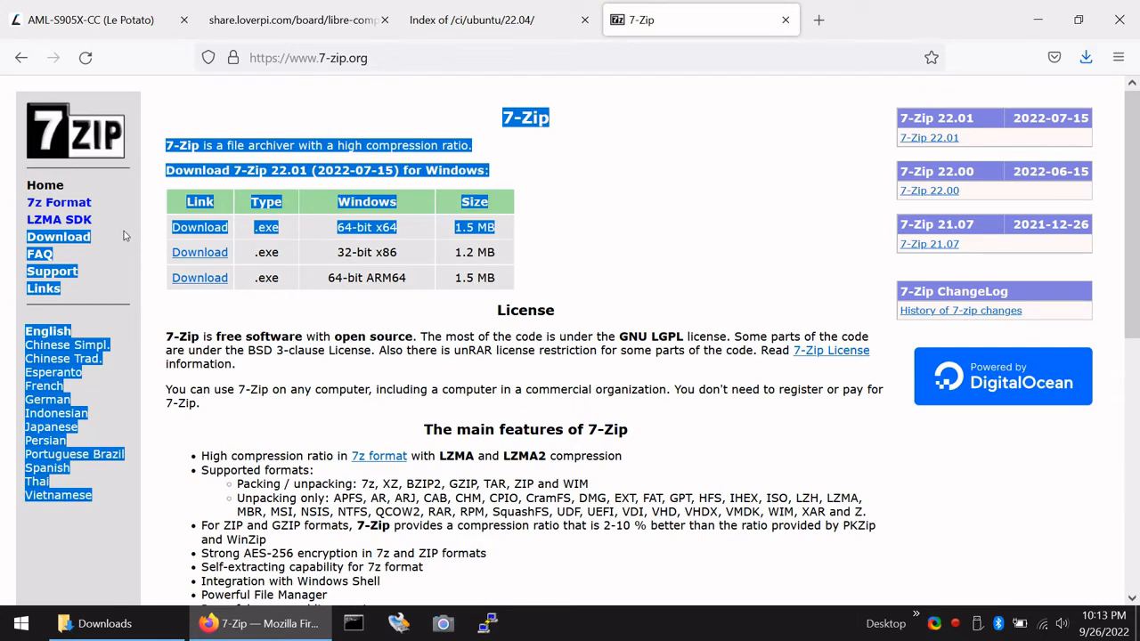
Search the web for win32diskimager from the 7-Zip page's address bar
left_click(200, 239)
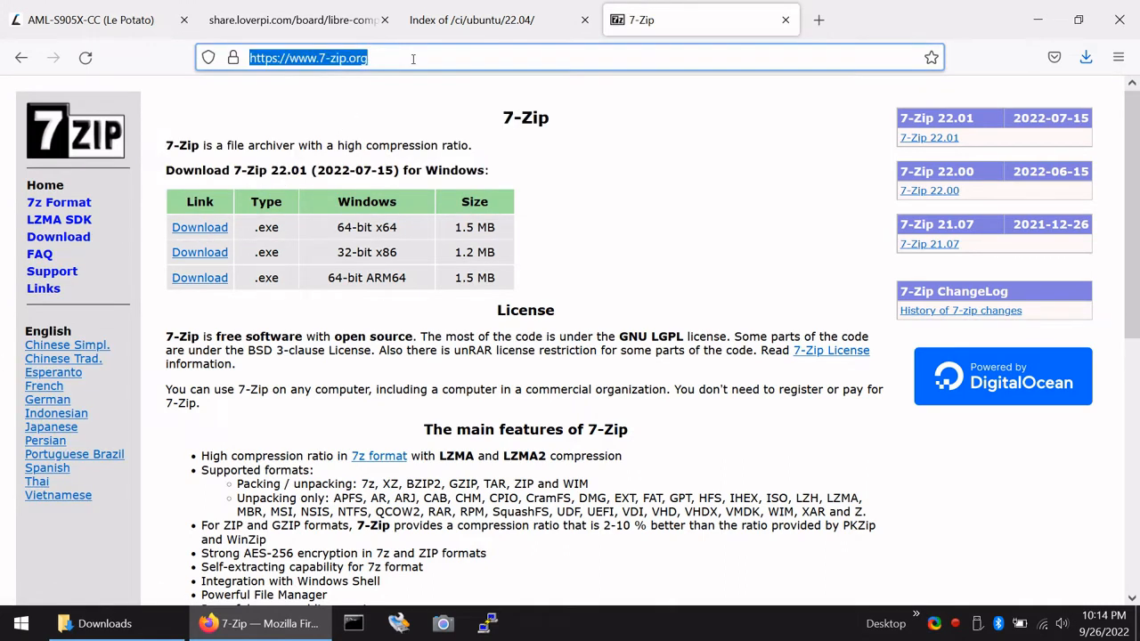
type("win32diskimager&ia=web")
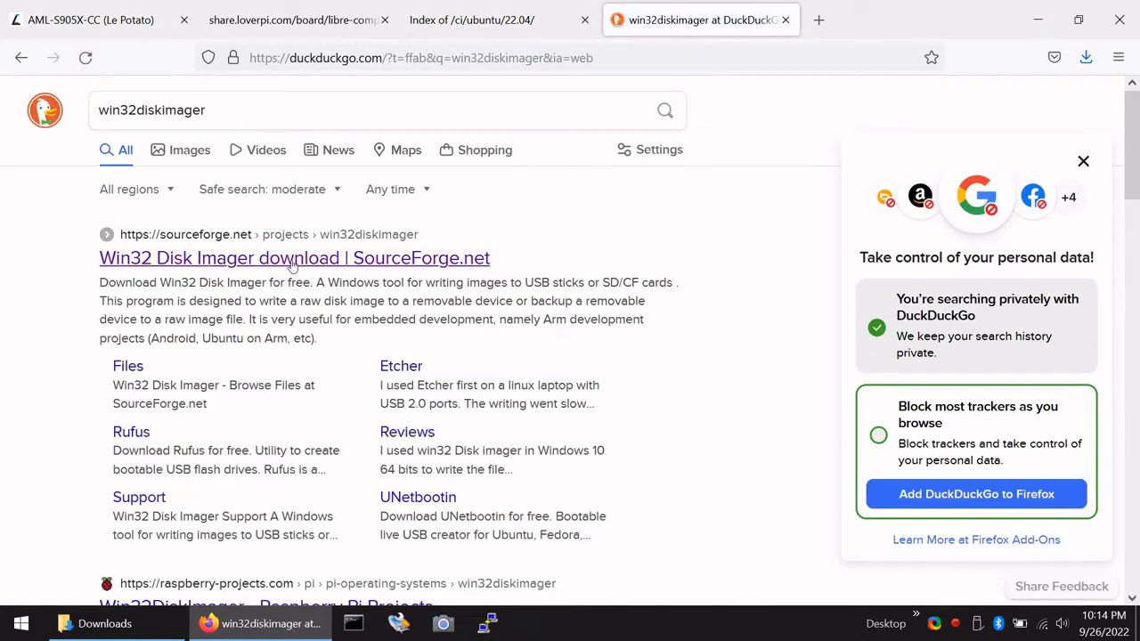
Download the Win32 Disk Imager installer from its SourceForge page and close that page
left_click(294, 257)
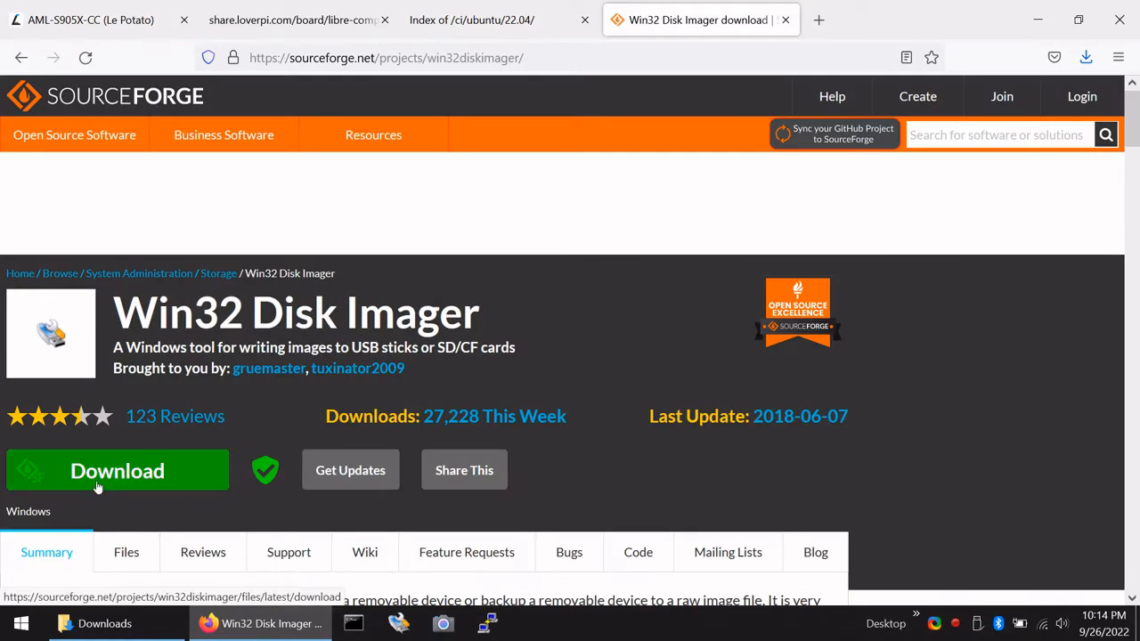
left_click(117, 470)
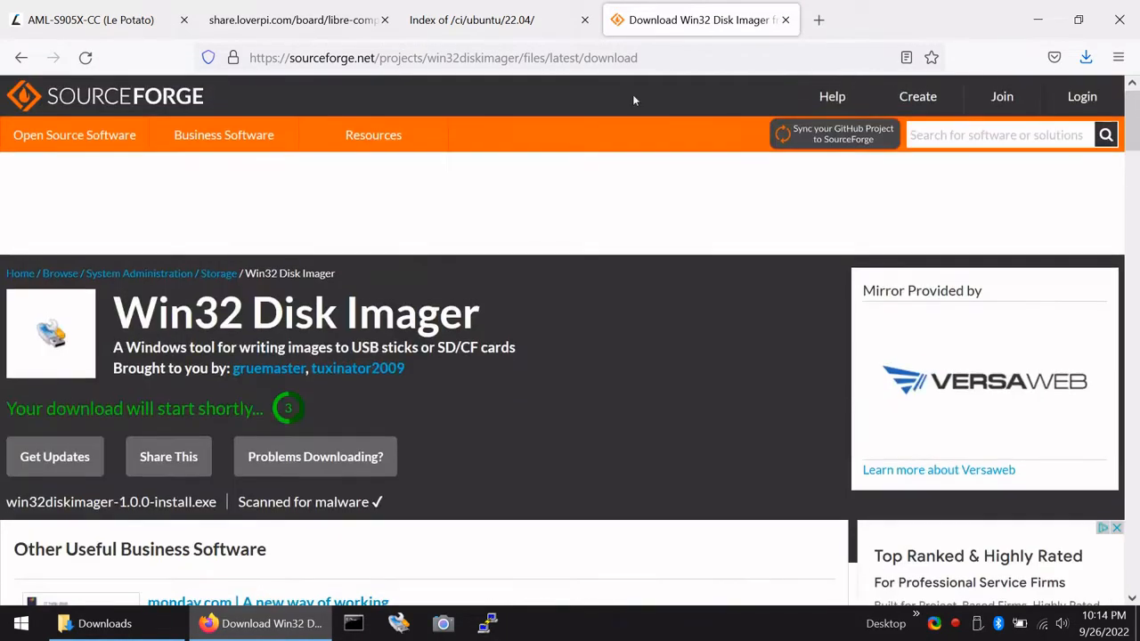
mouse_move(784, 19)
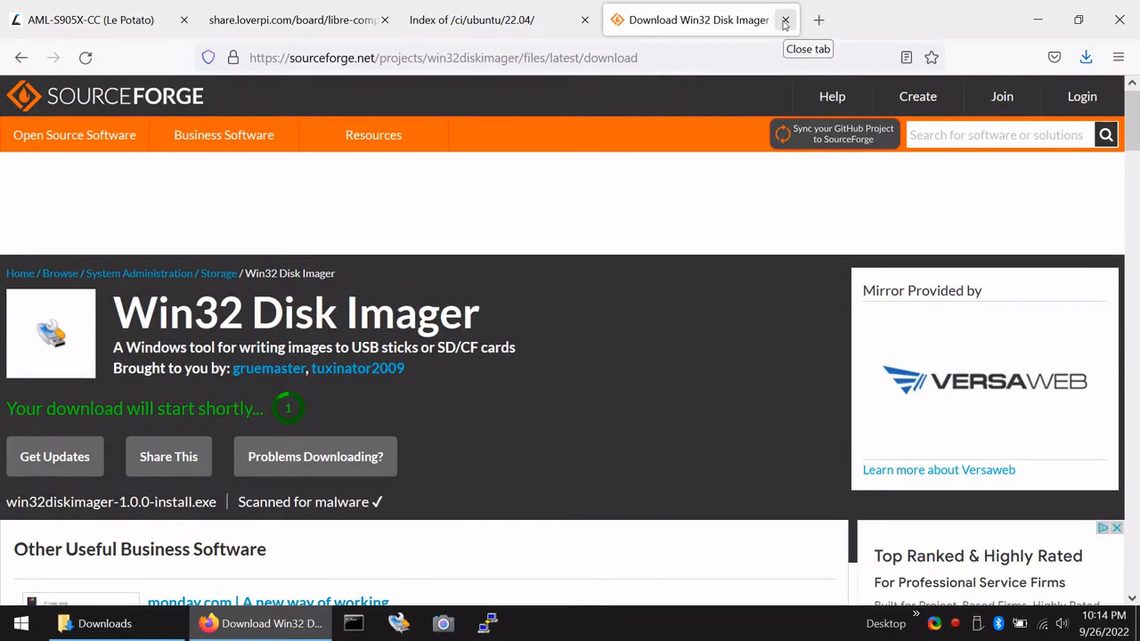
left_click(786, 19)
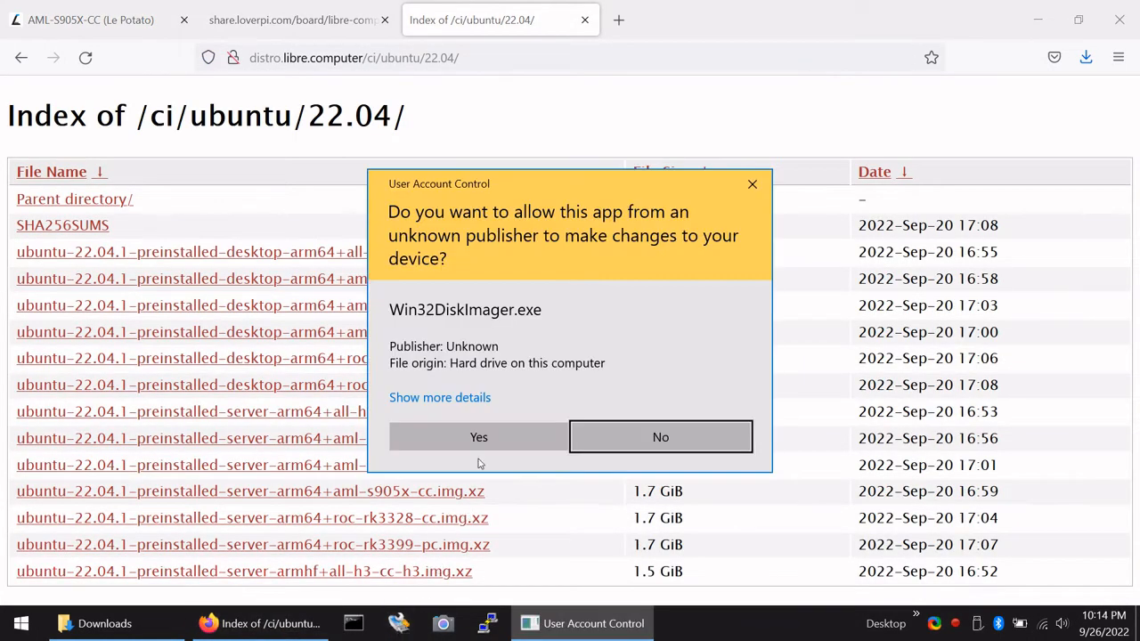
Allow Win32 Disk Imager to run, then return to Downloads and bring up actions for the desktop image archive
left_click(477, 438)
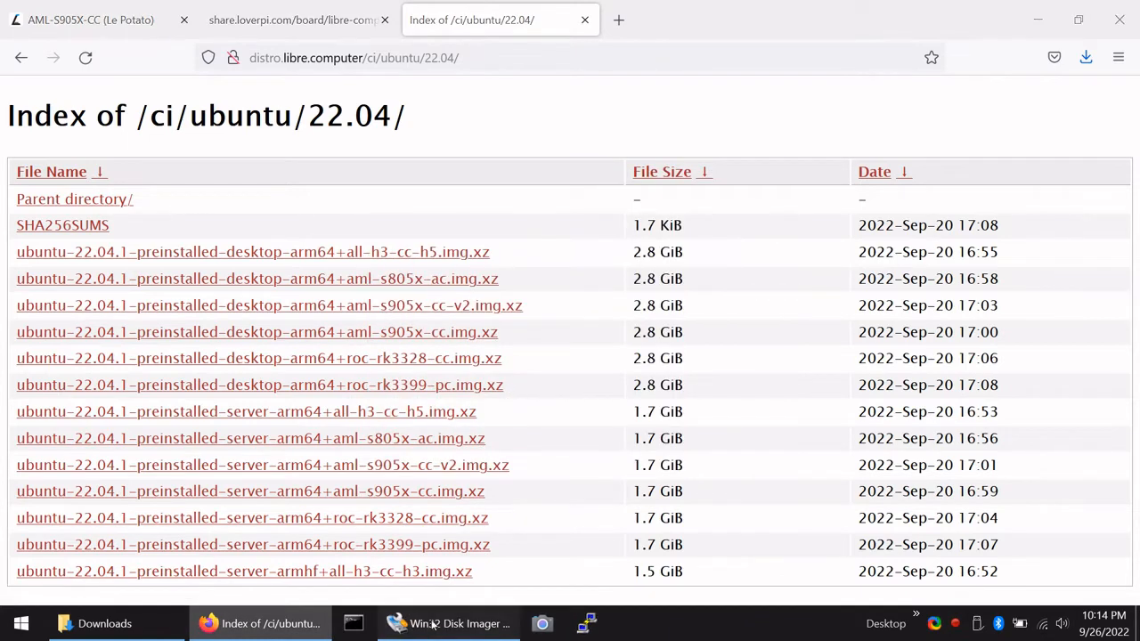
left_click(447, 624)
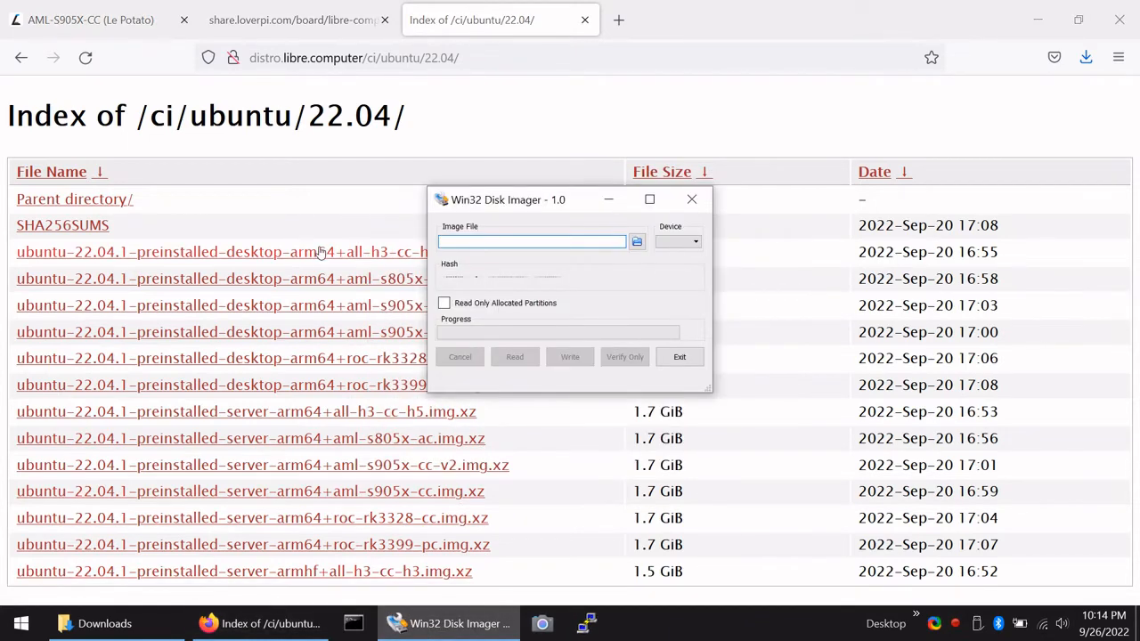
left_click(104, 623)
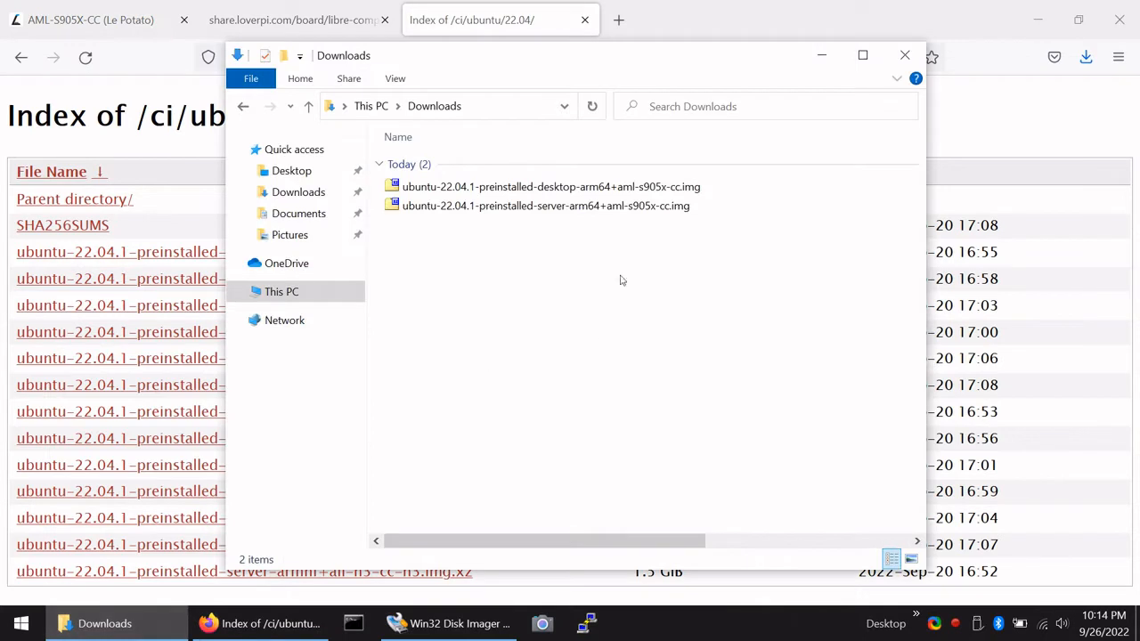
right_click(550, 187)
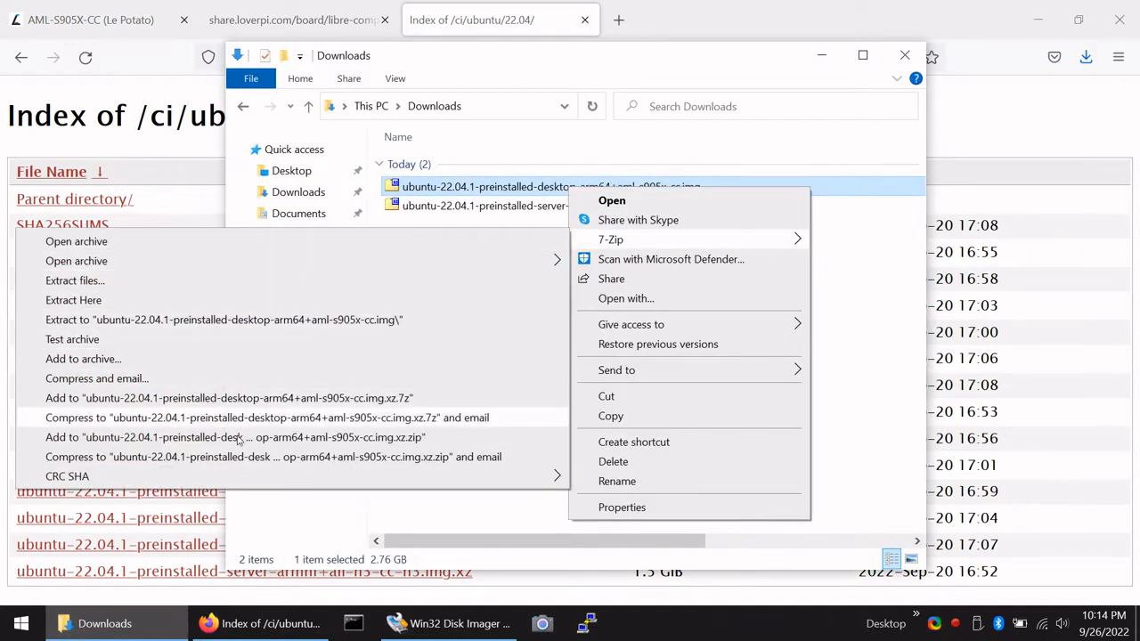
Extract the desktop .img.xz here with 7-Zip and send the extraction to the background
left_click(73, 300)
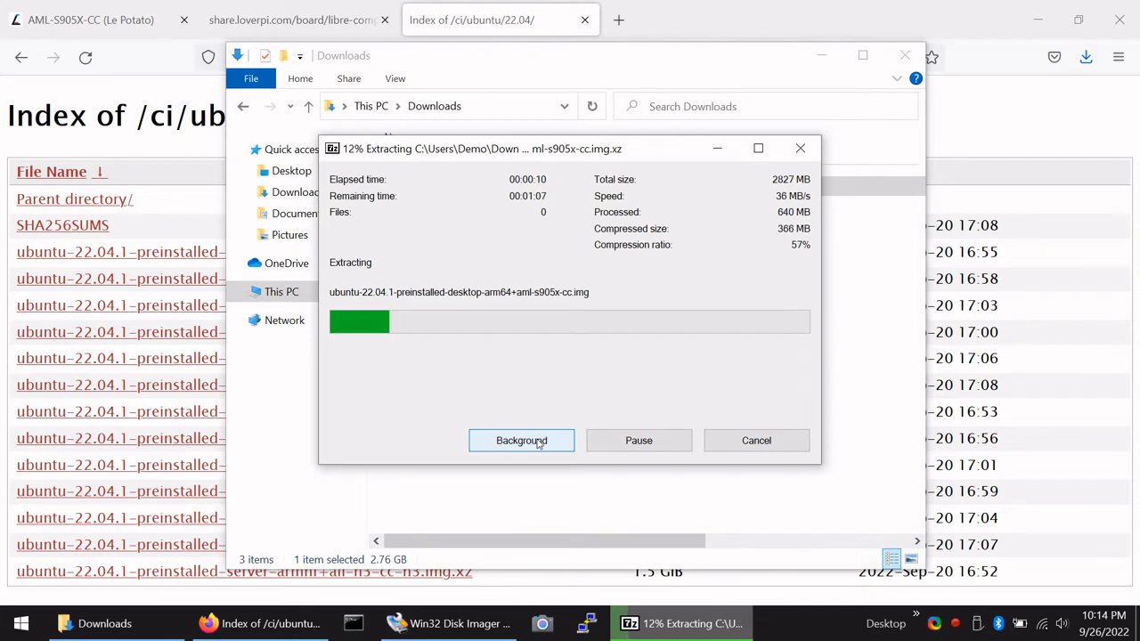
left_click(520, 440)
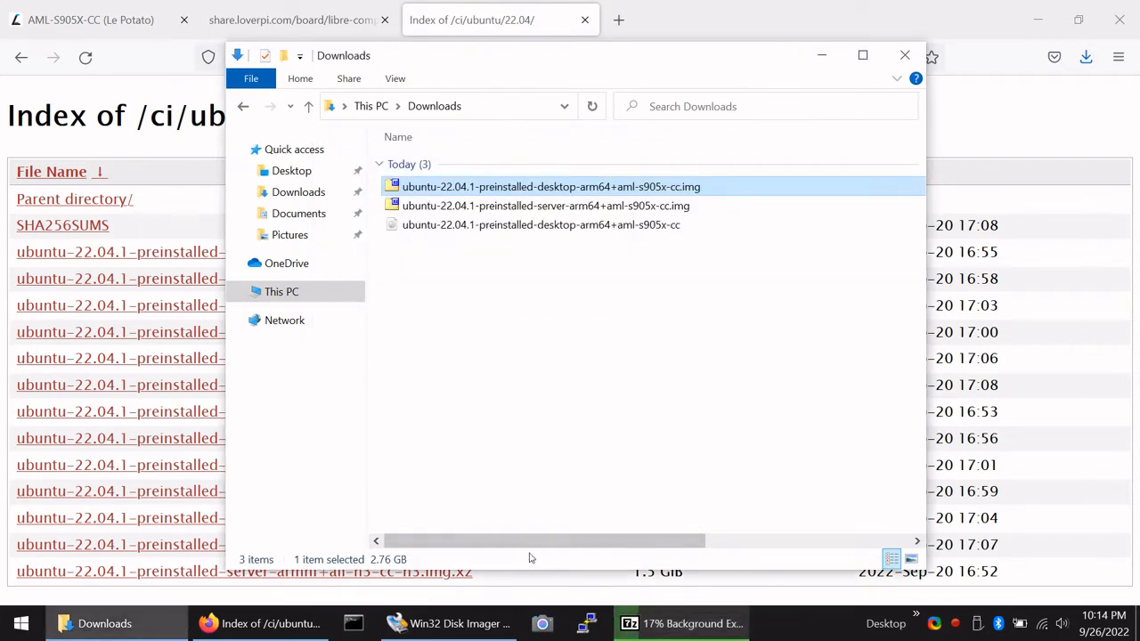
Launch Command Prompt with administrator rights
right_click(353, 624)
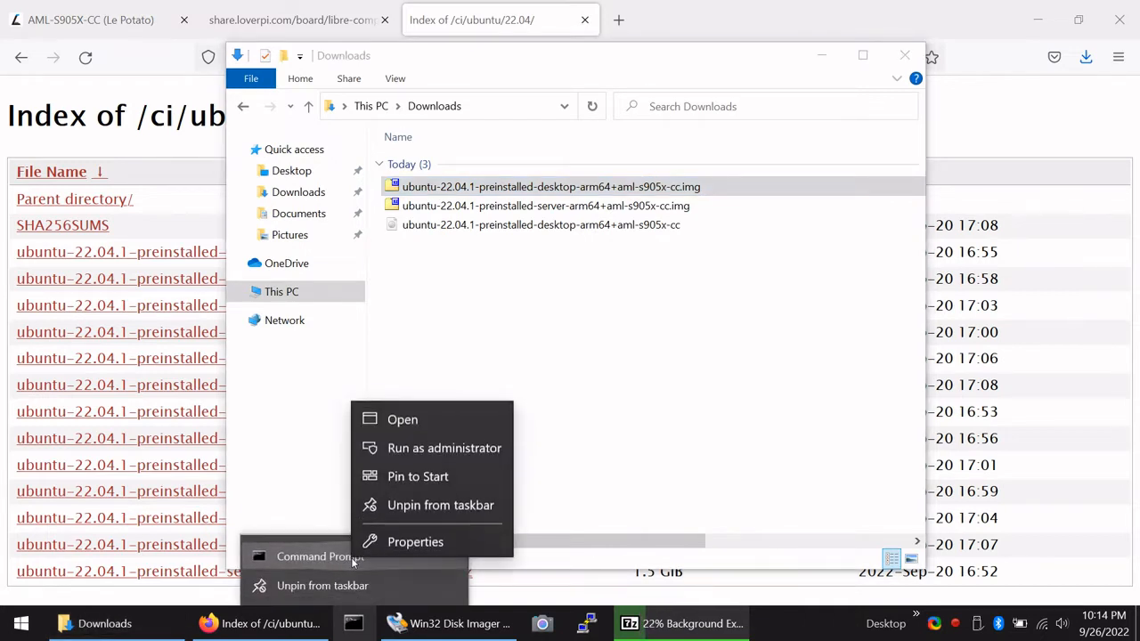
left_click(443, 449)
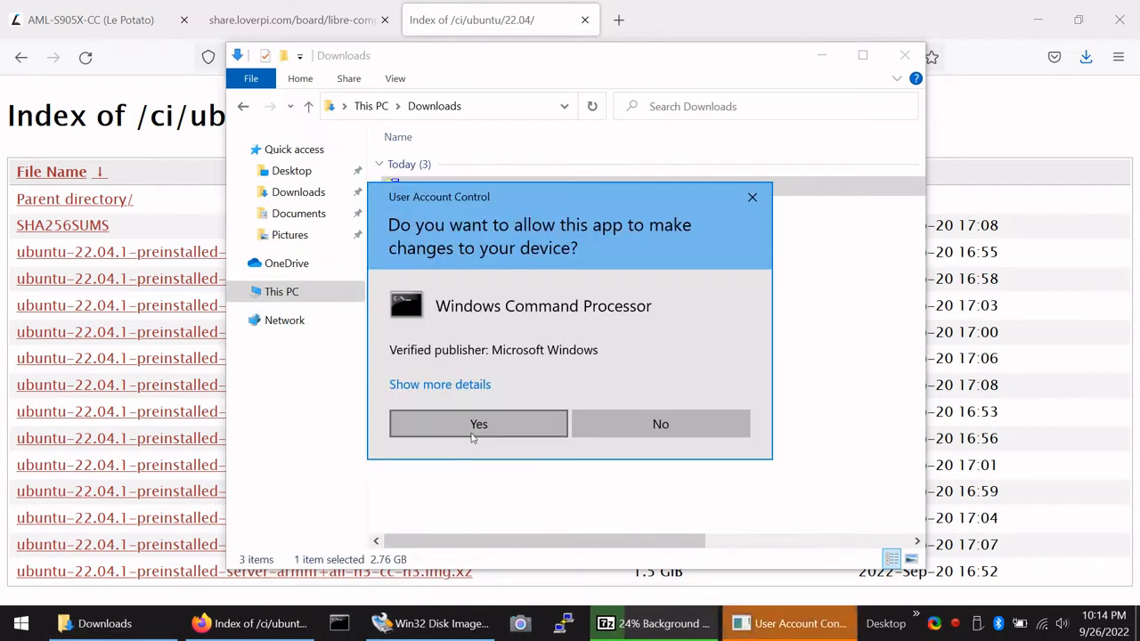
left_click(478, 424)
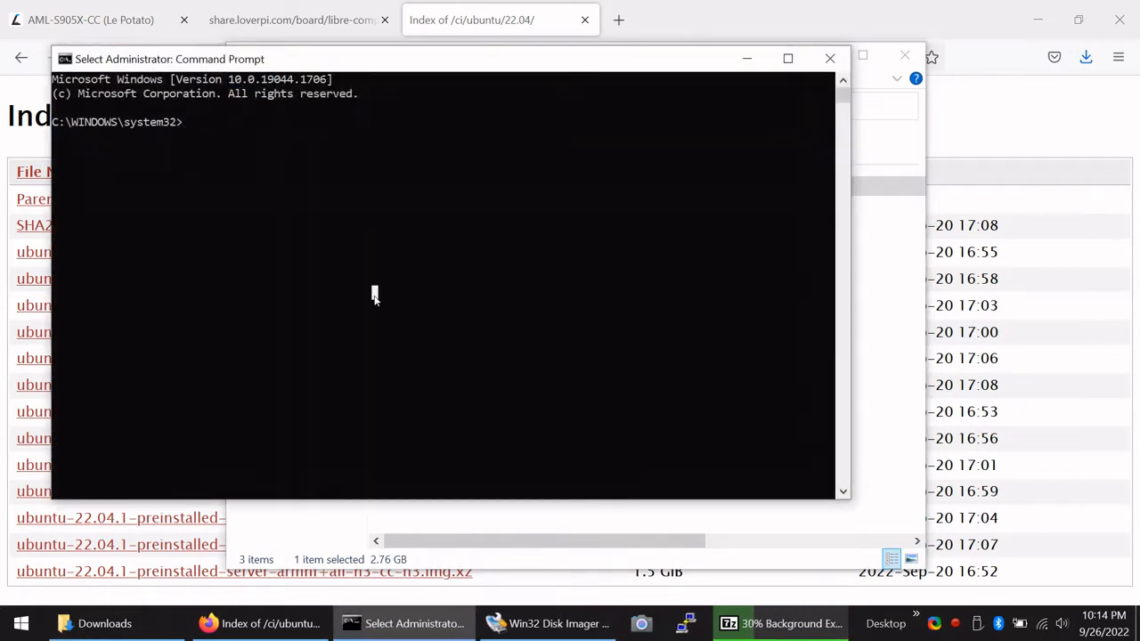
Run diskpart, disable automount of new volumes, and exit
type("diskpart")
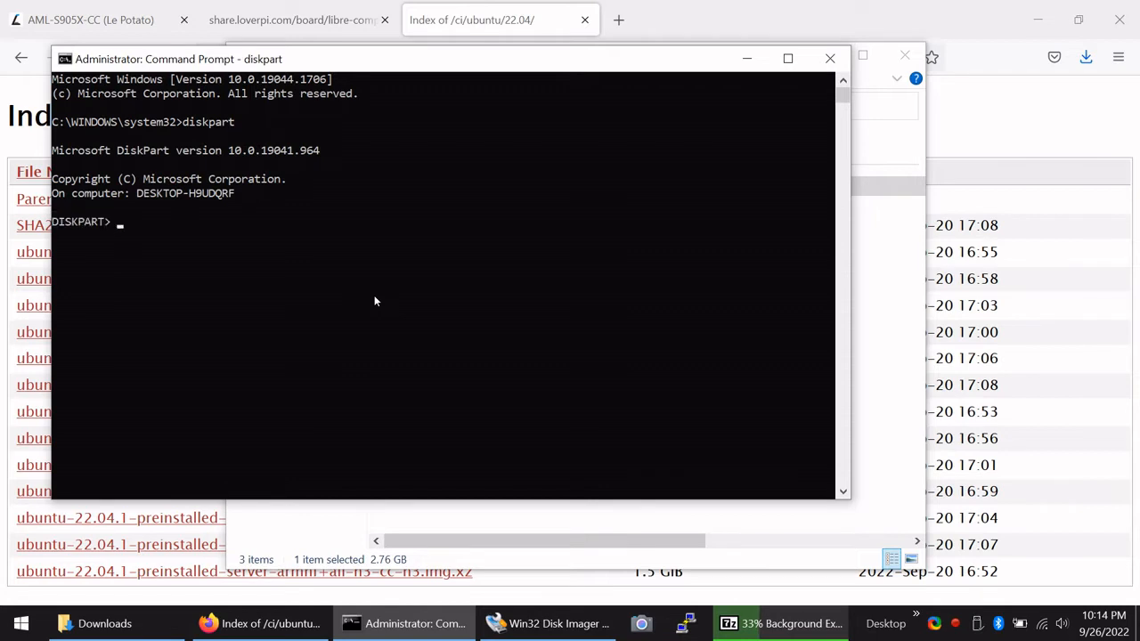
type("autom")
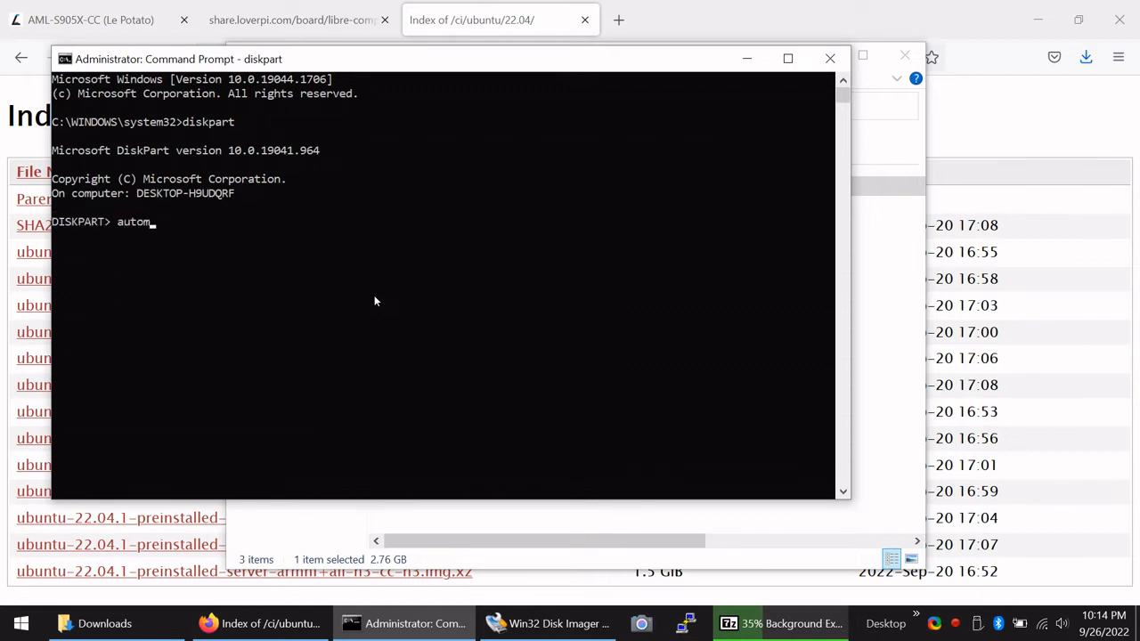
key("Return")
type("ex")
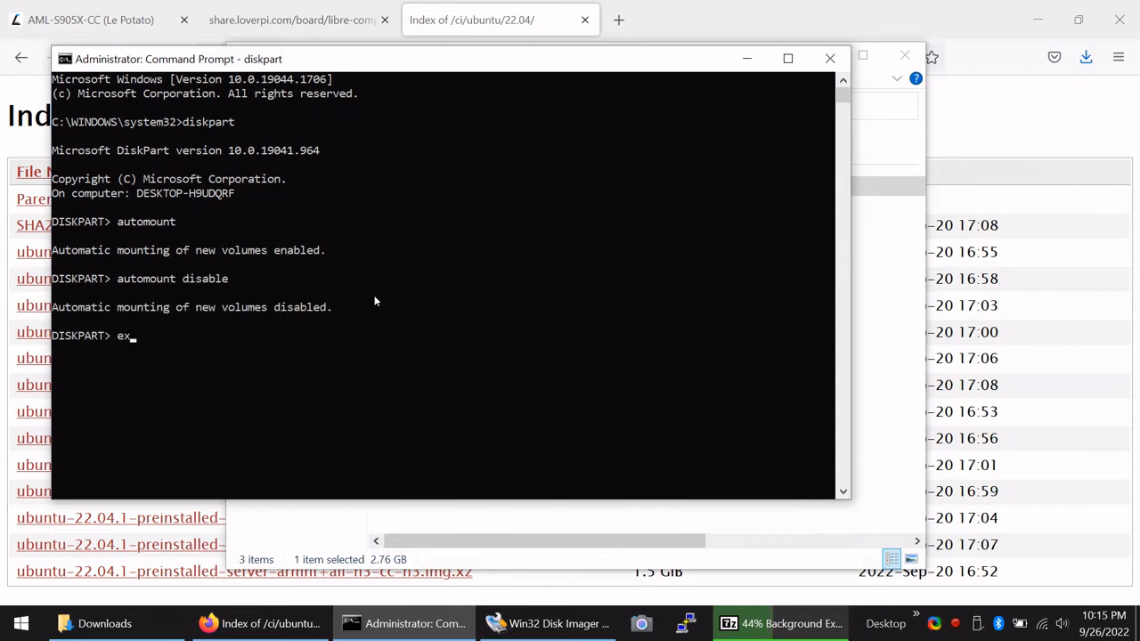
type("it")
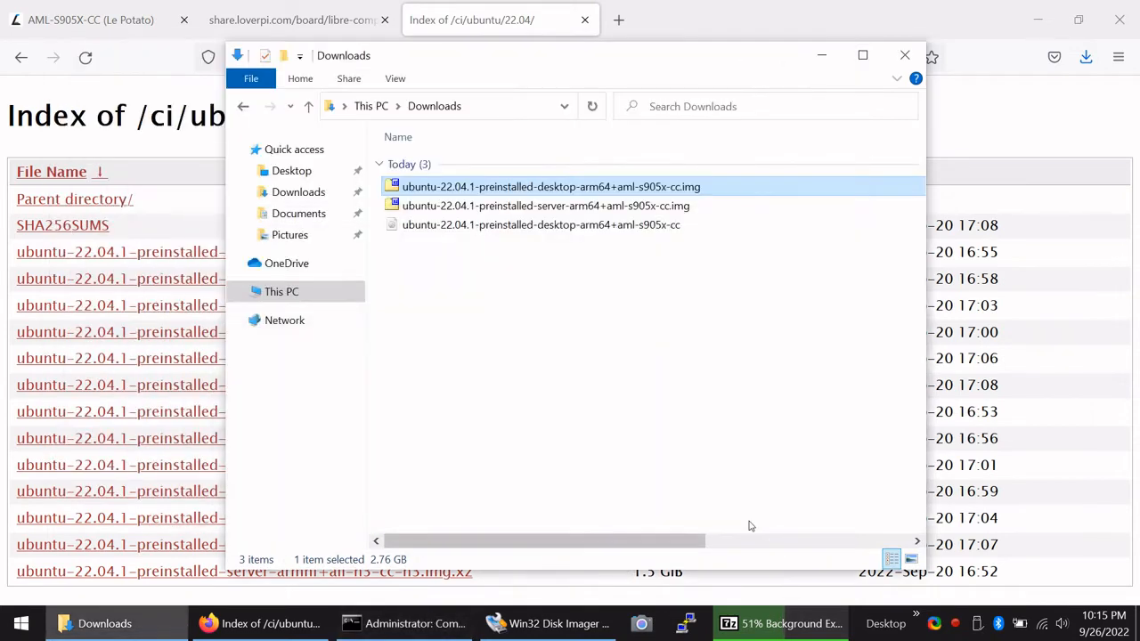
mouse_move(730, 404)
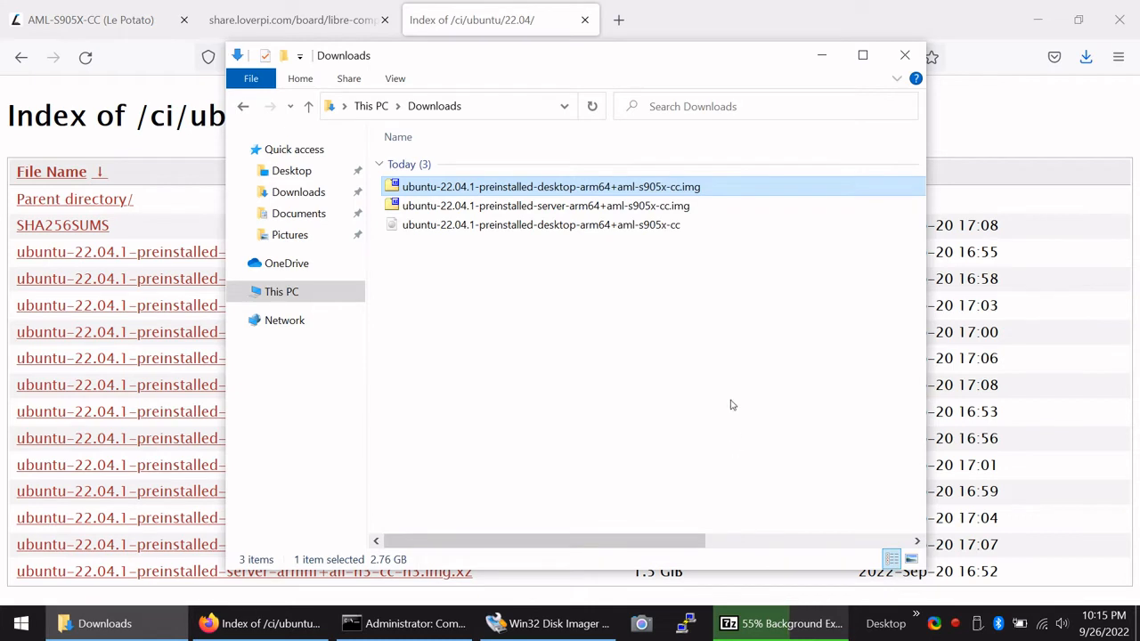
mouse_move(542, 225)
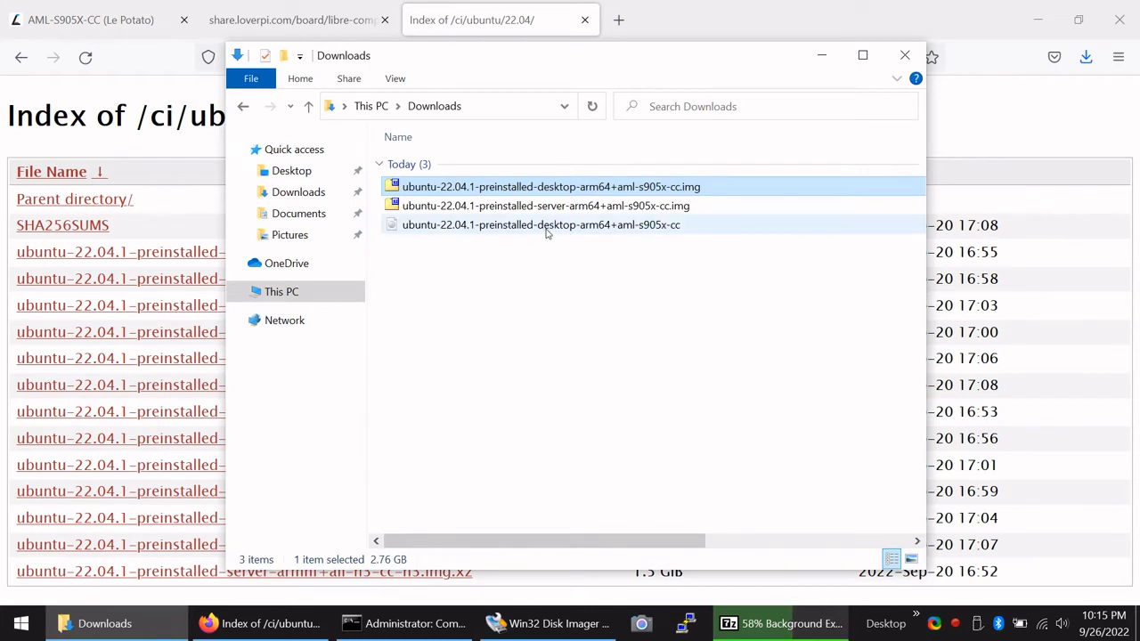
Confirm the extracted Le Potato desktop .img appears in Downloads beside the .xz archives
left_click(662, 386)
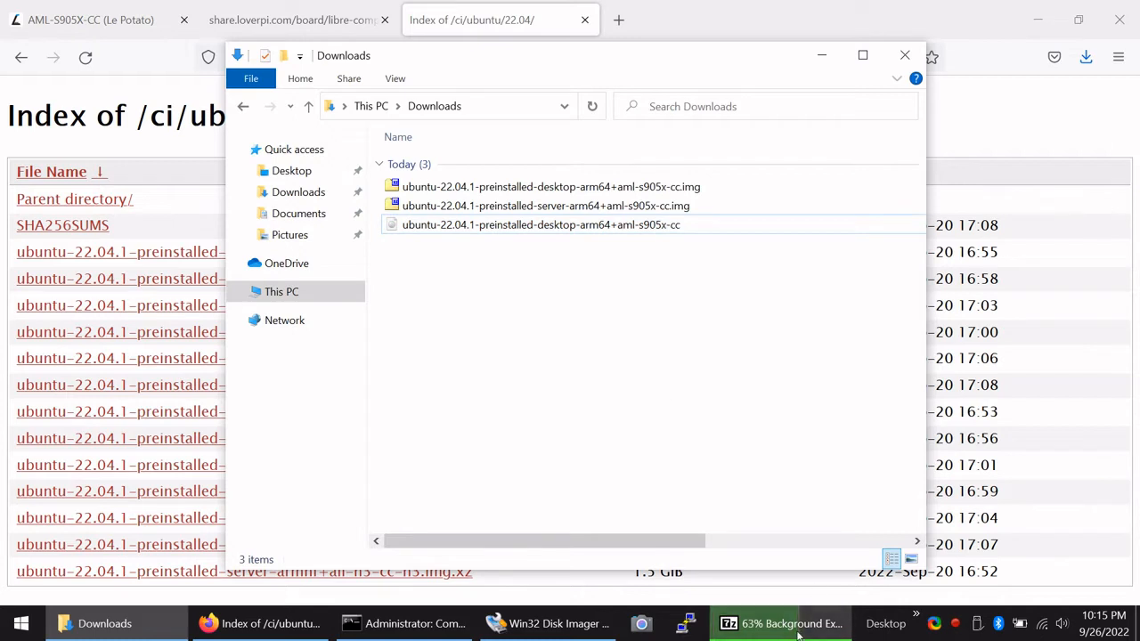
left_click(781, 624)
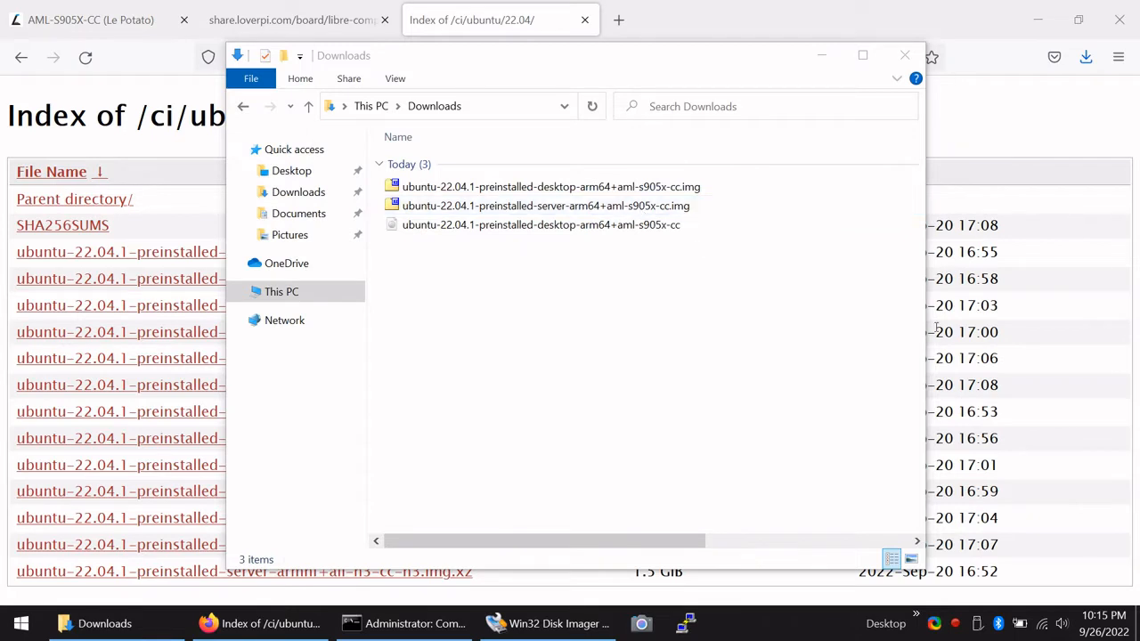
left_click(862, 56)
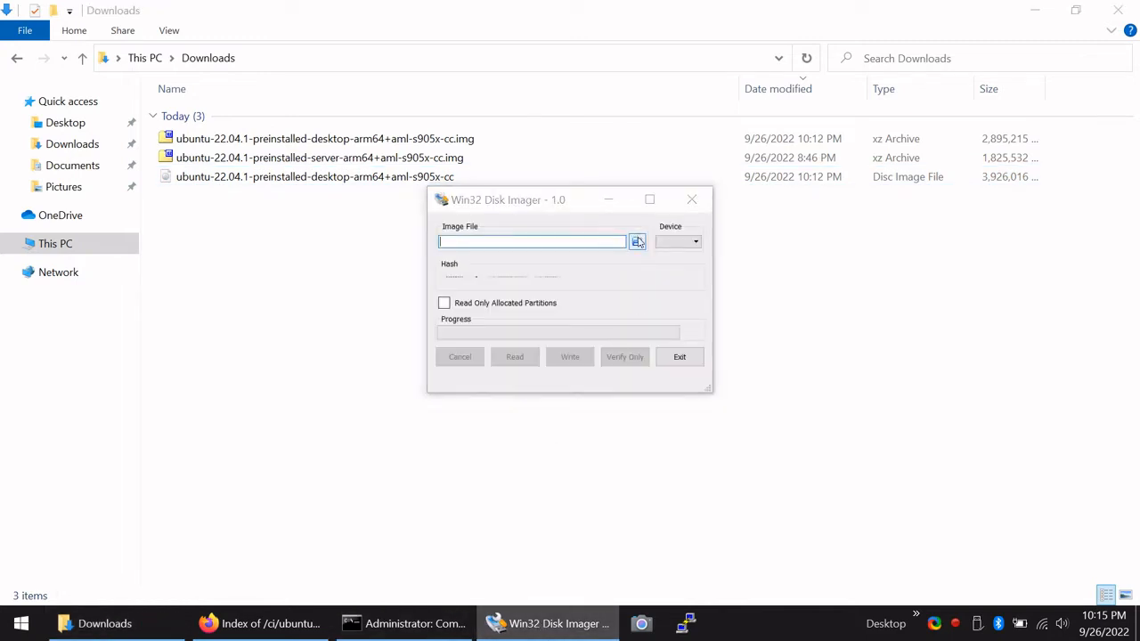
Load the extracted Ubuntu desktop .img and target the inserted SD card, declining to format it
left_click(638, 242)
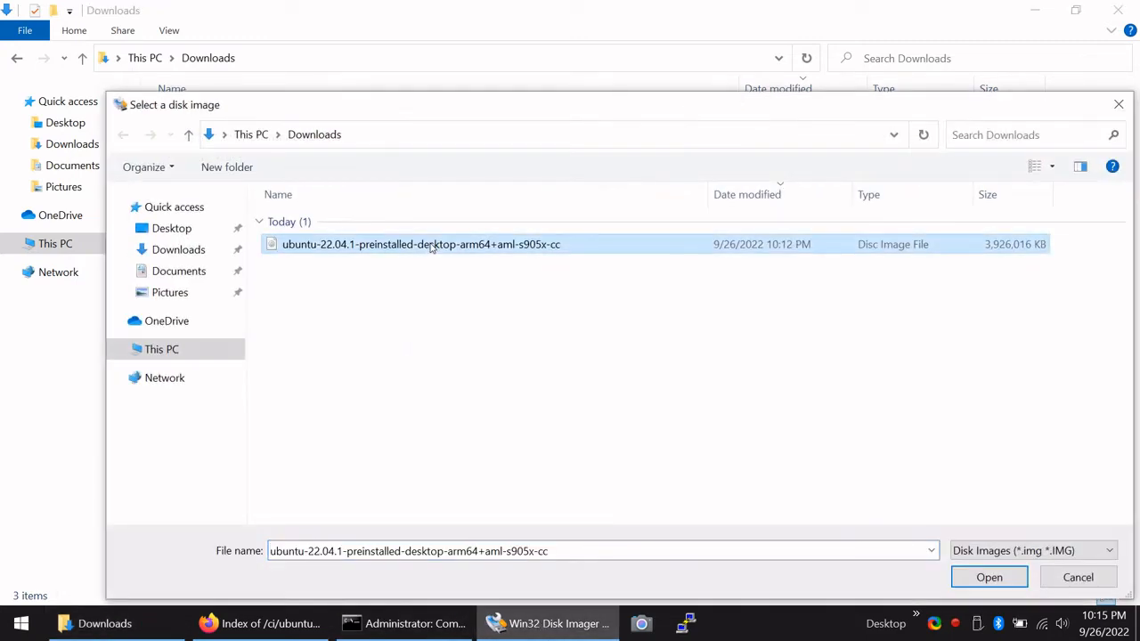
left_click(988, 577)
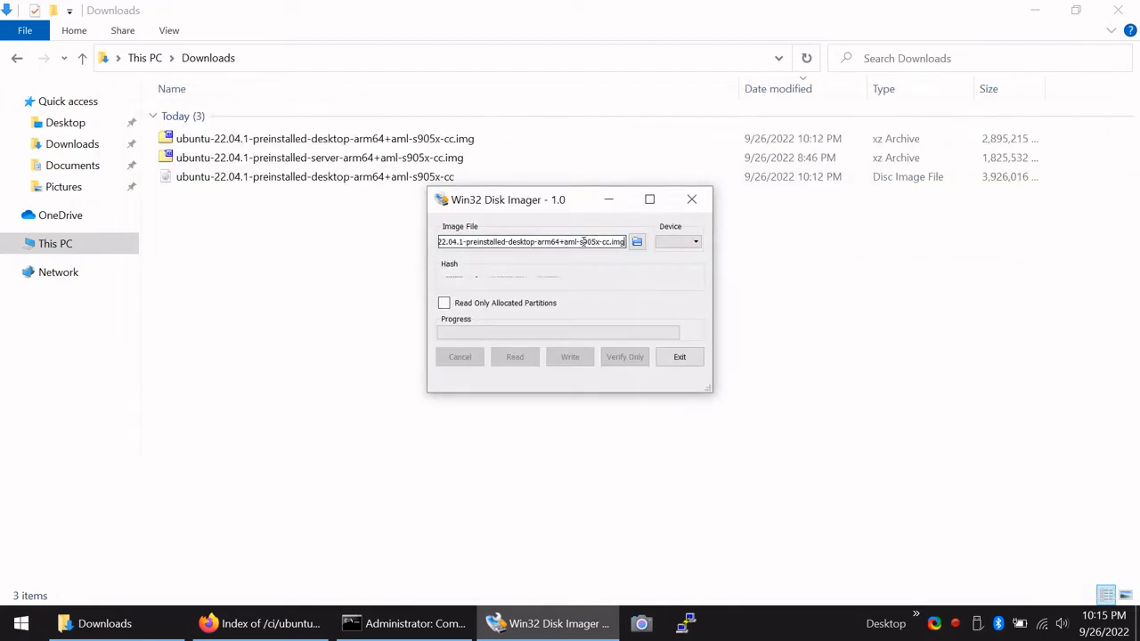
mouse_move(1049, 282)
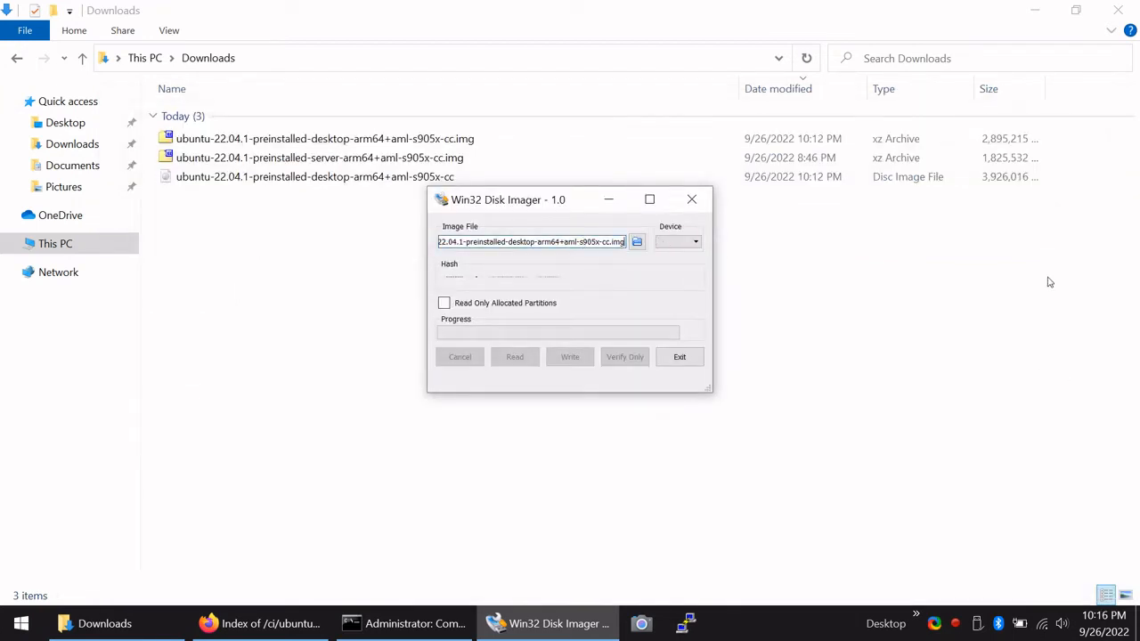
mouse_move(1091, 287)
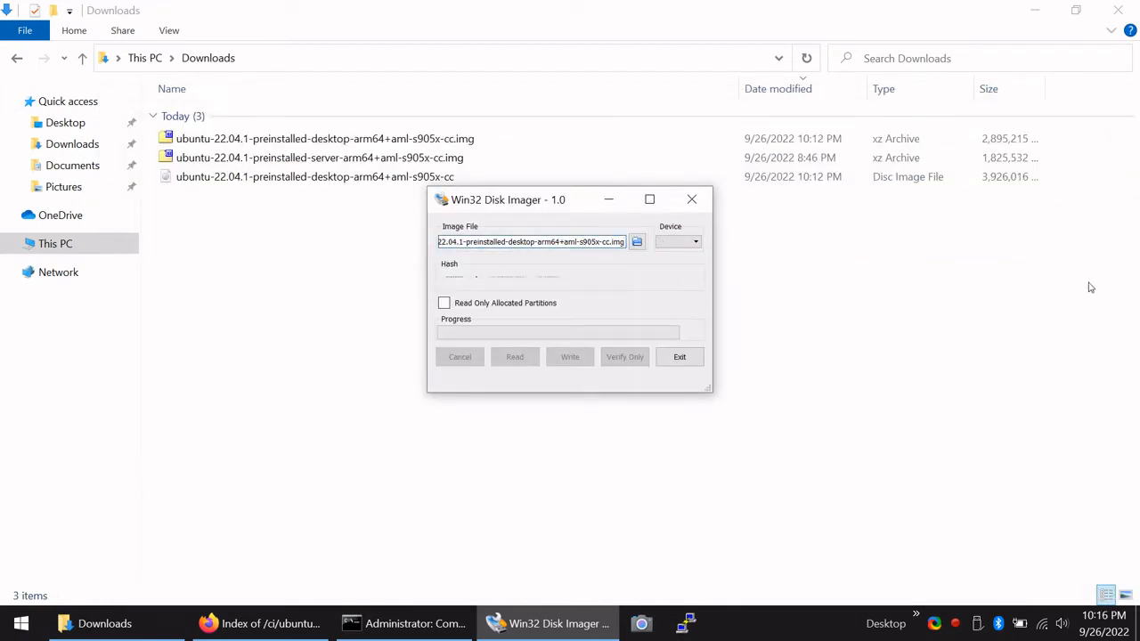
left_click(695, 242)
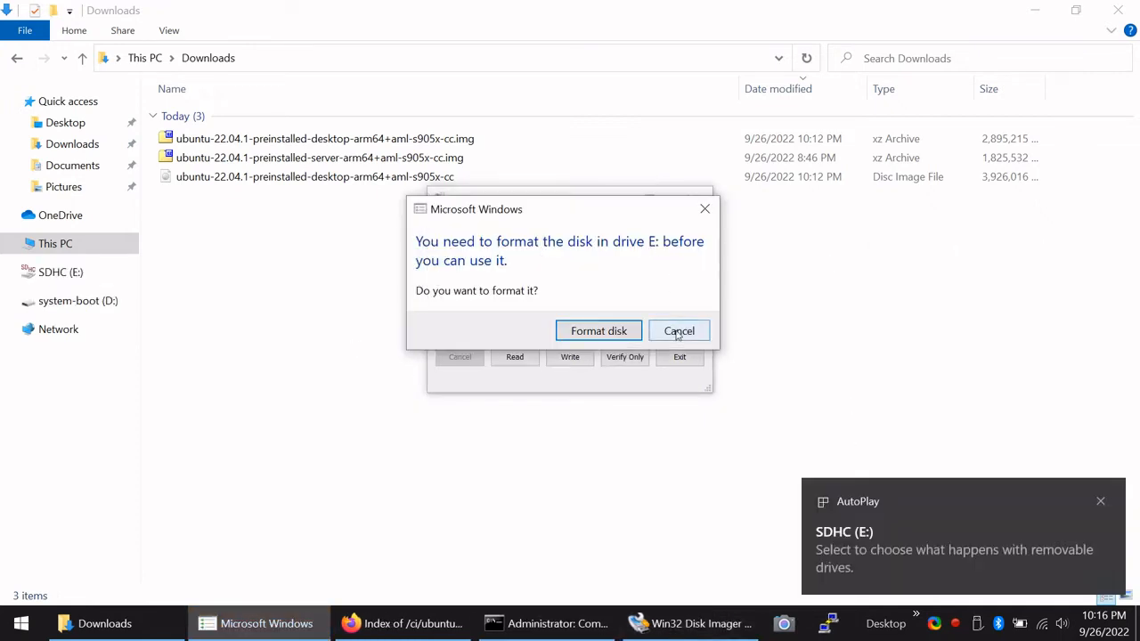
left_click(679, 329)
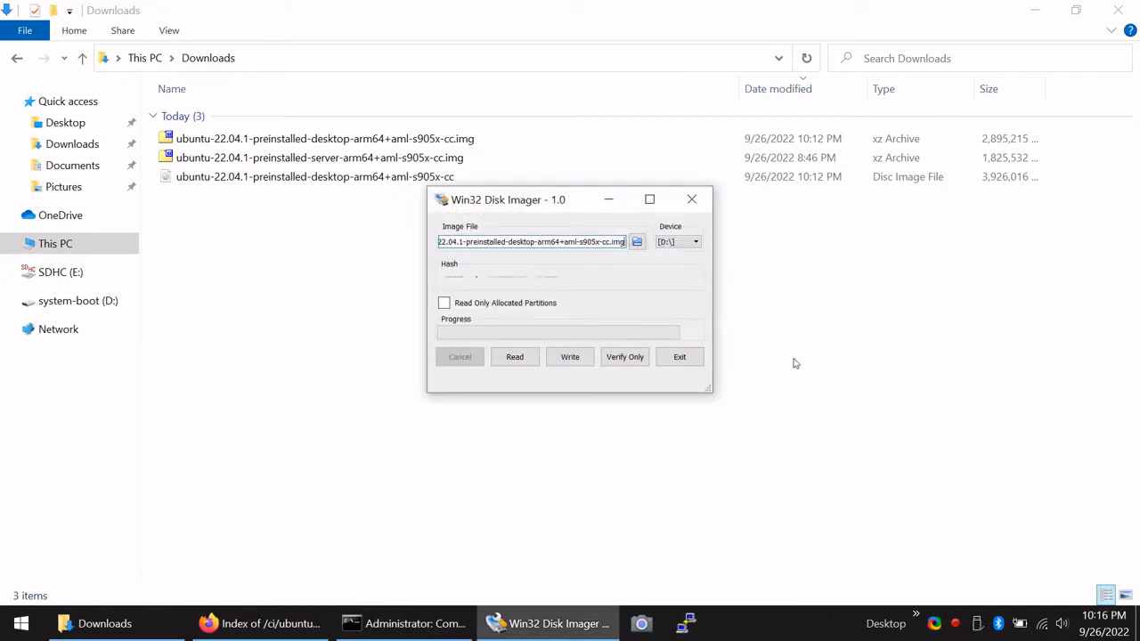
mouse_move(681, 356)
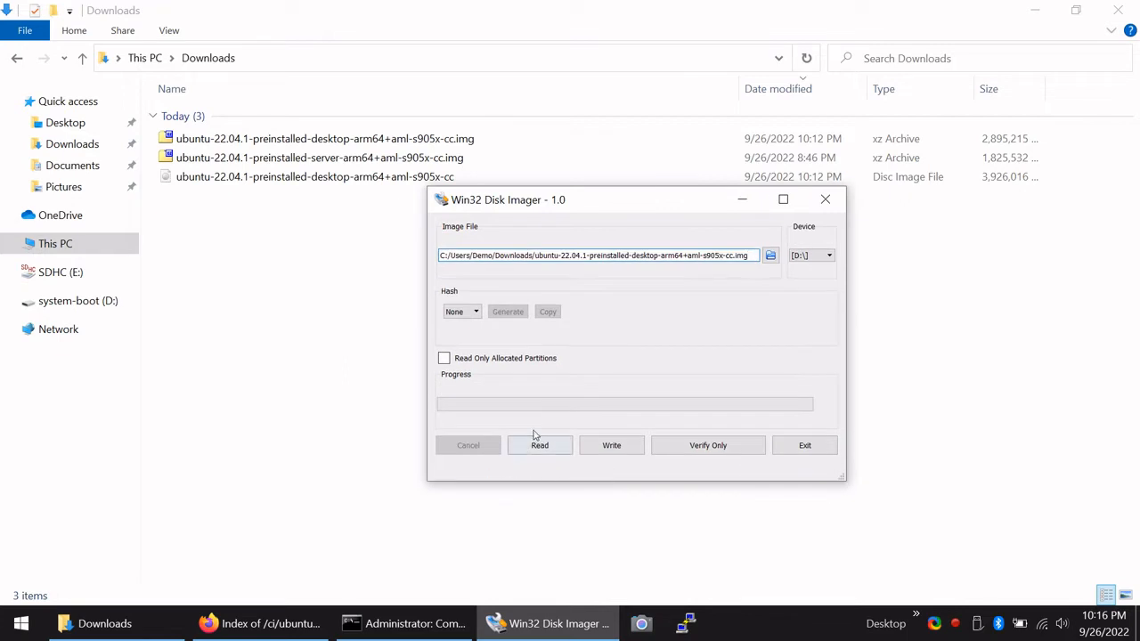
Write the image to drive D:, confirming the overwrite and declining Windows' format prompt for E:
left_click(611, 445)
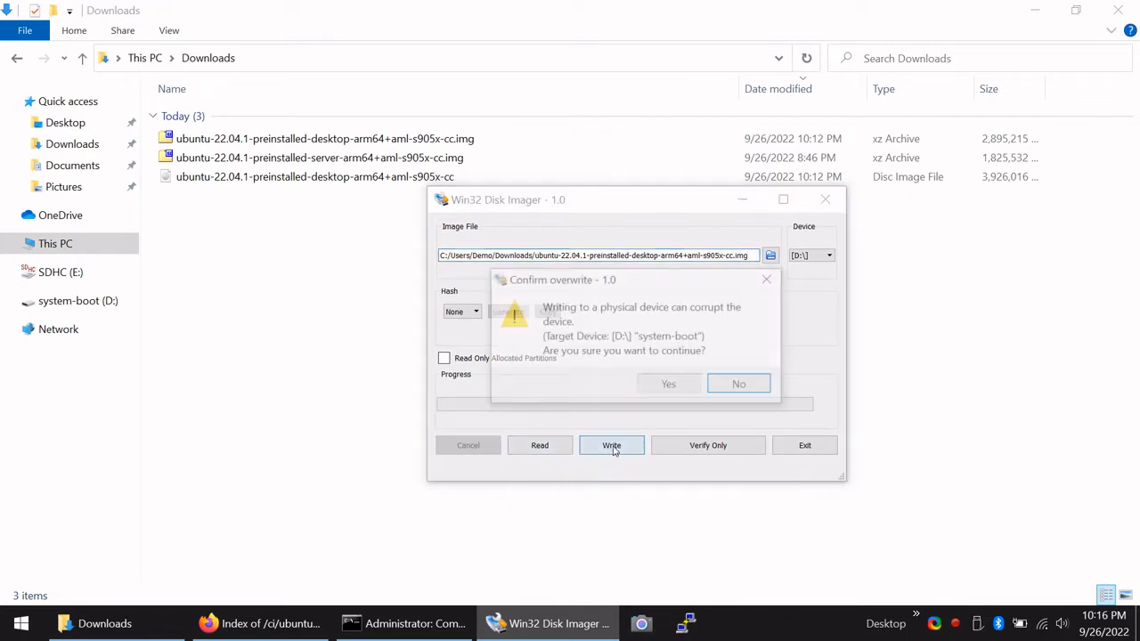
left_click(738, 383)
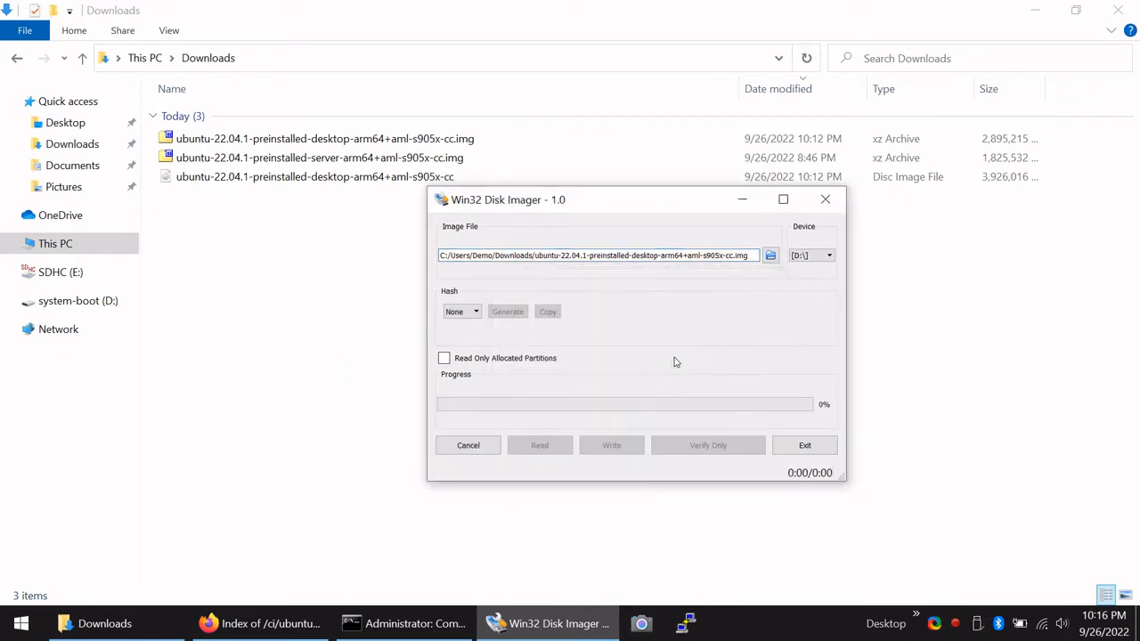
left_click(613, 445)
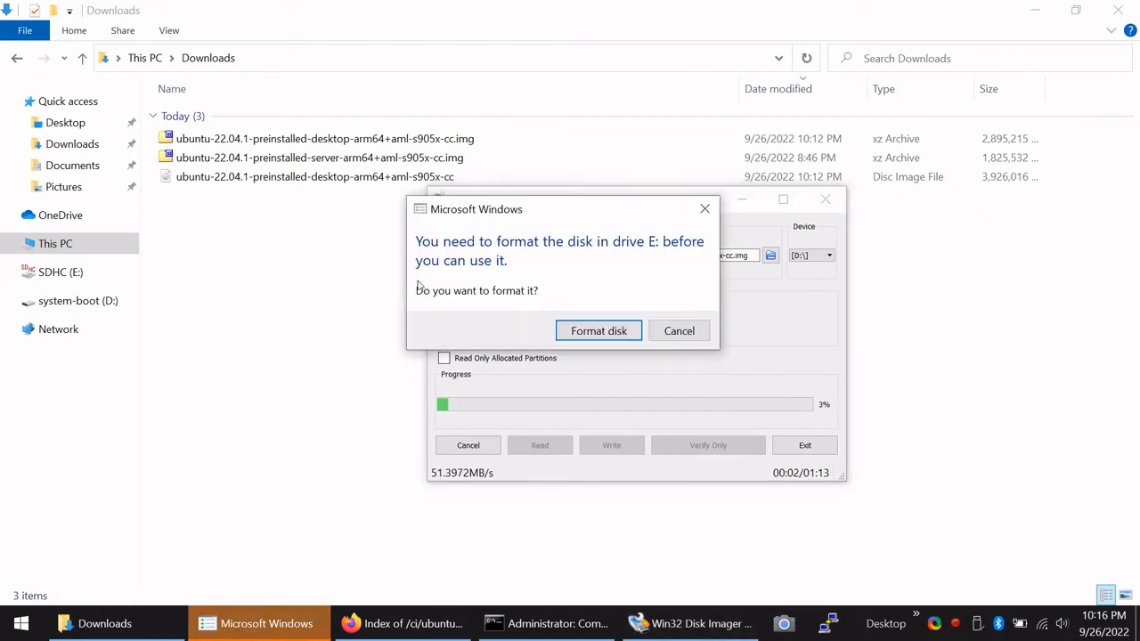
left_click(679, 329)
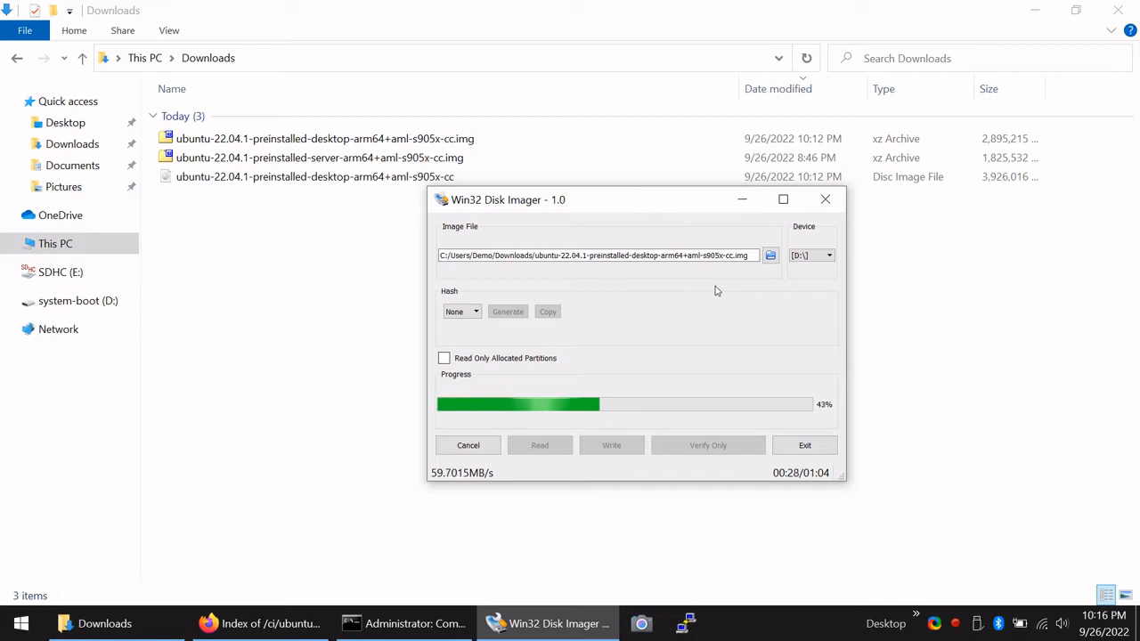
left_click(977, 624)
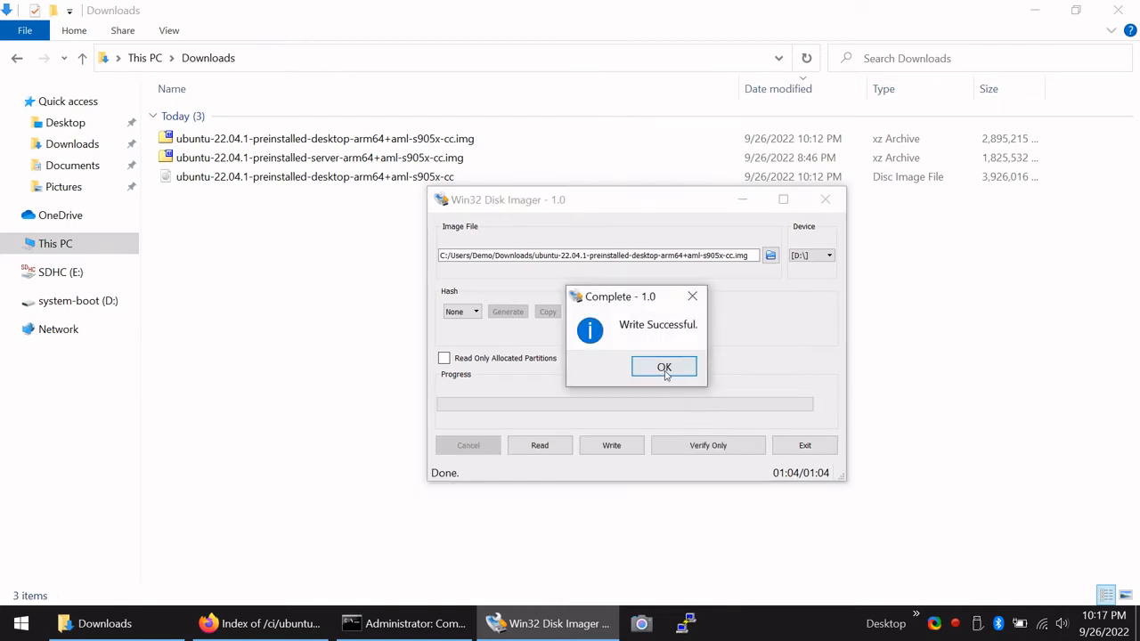
Run Verify Only on the card and acknowledge the 'Verify Successful' message
left_click(663, 367)
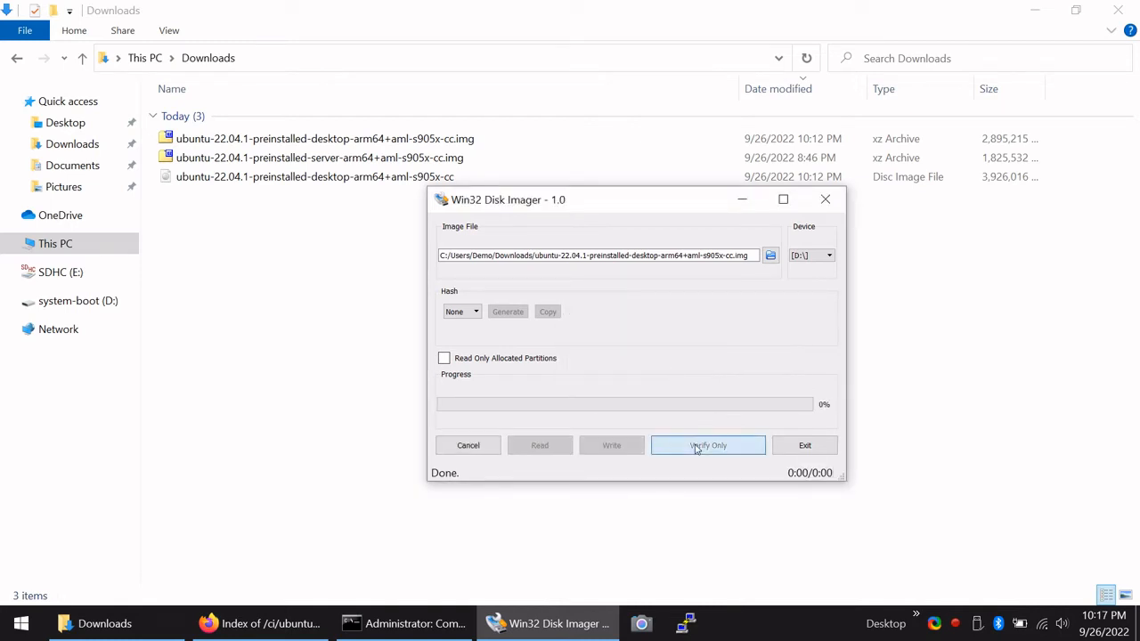
left_click(708, 446)
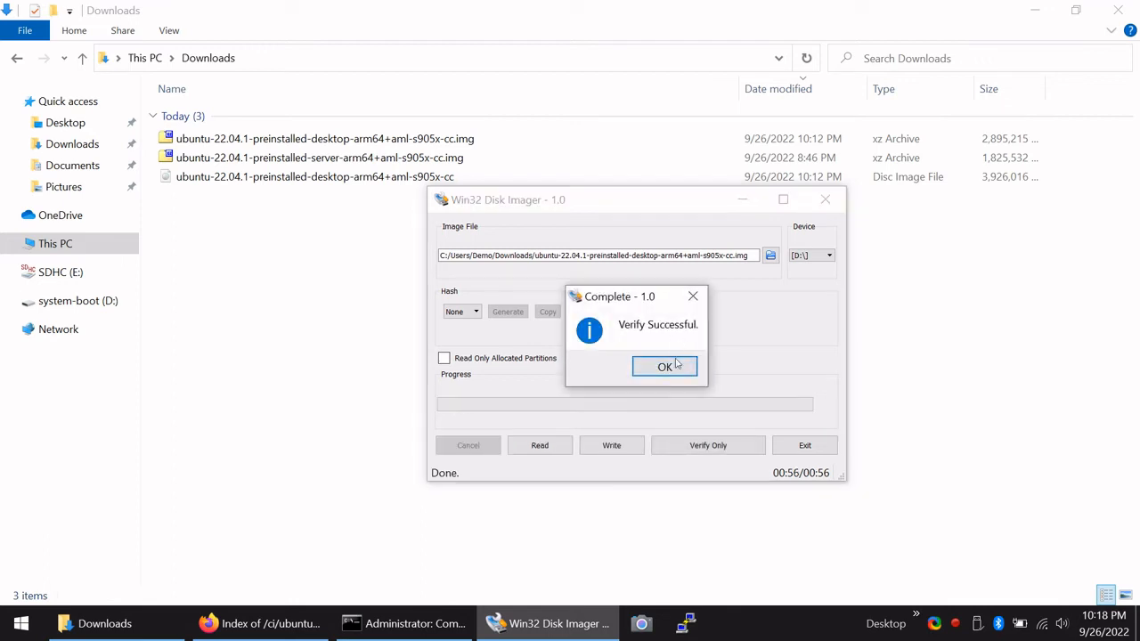
left_click(664, 367)
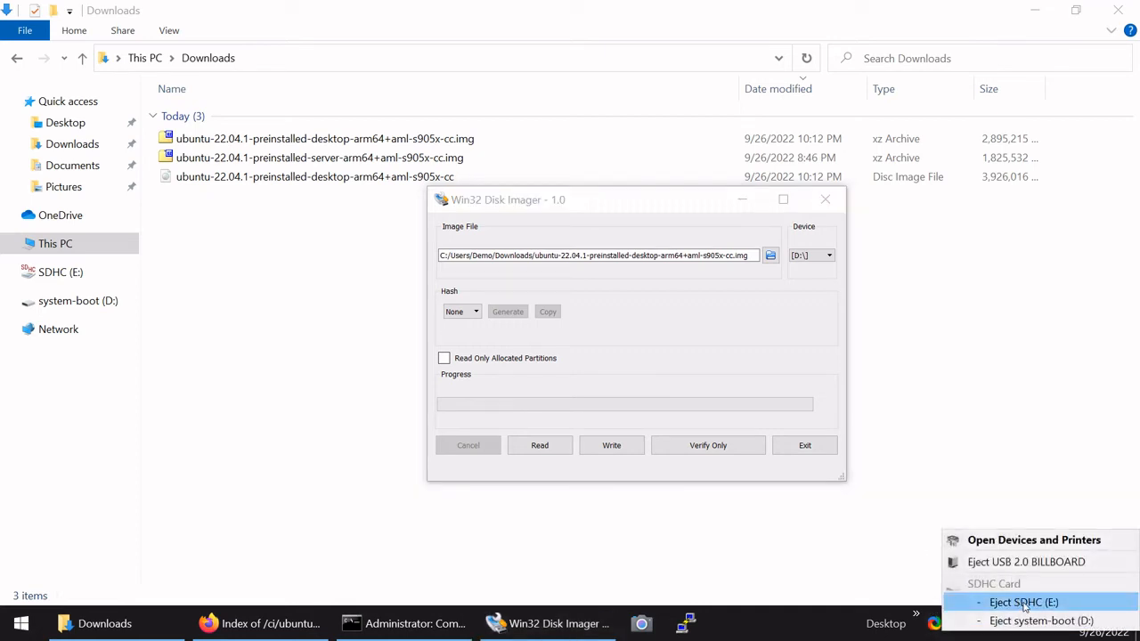
Eject SDHC (E:) from the tray and exit Win32 Disk Imager
left_click(1023, 603)
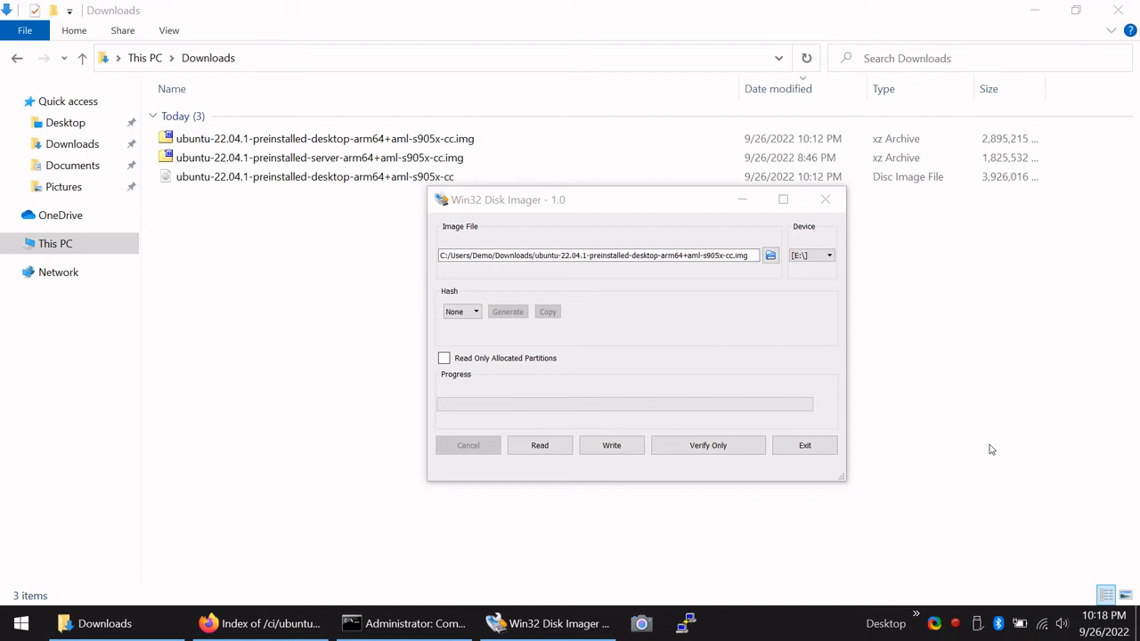
left_click(823, 200)
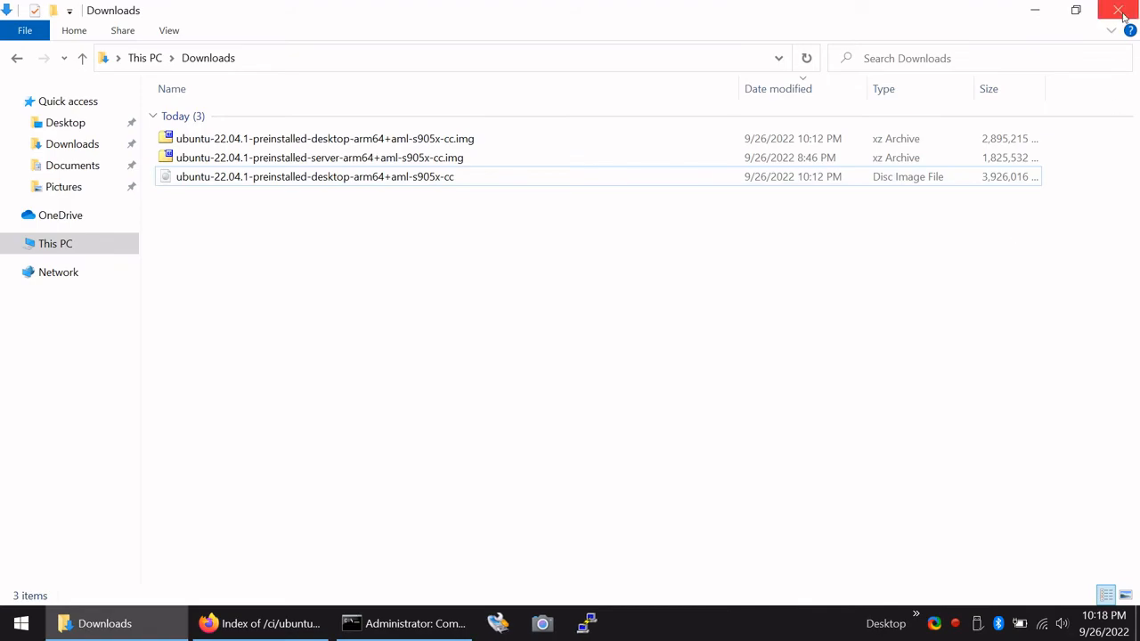
Close the Downloads folder and show the USB3.0 HD Video Capture feed in Camera
left_click(1120, 11)
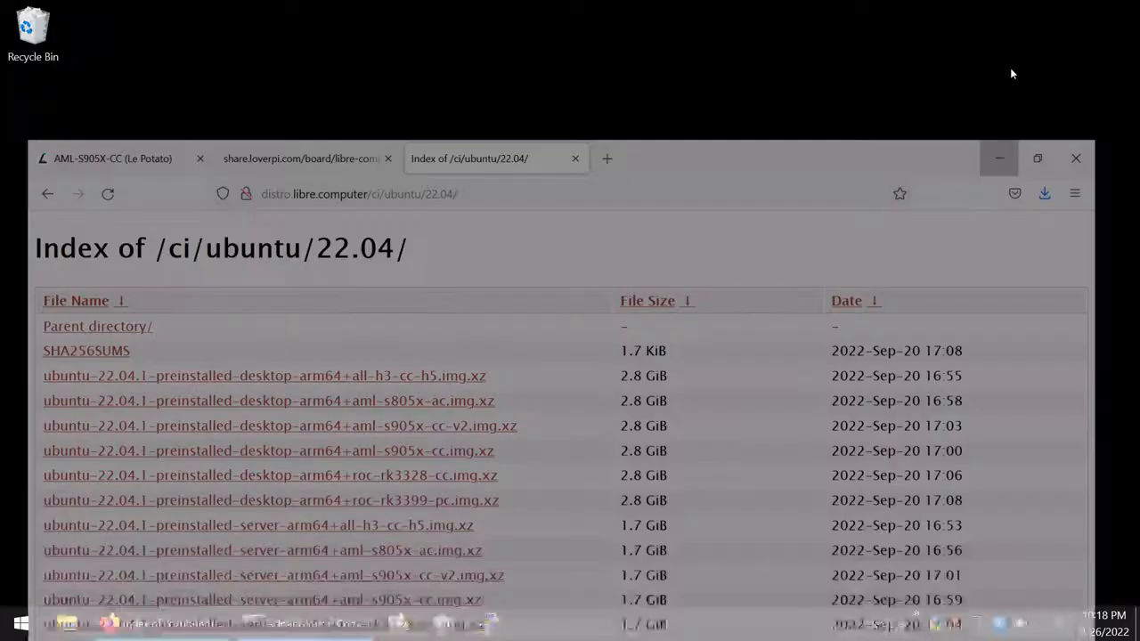
left_click(492, 623)
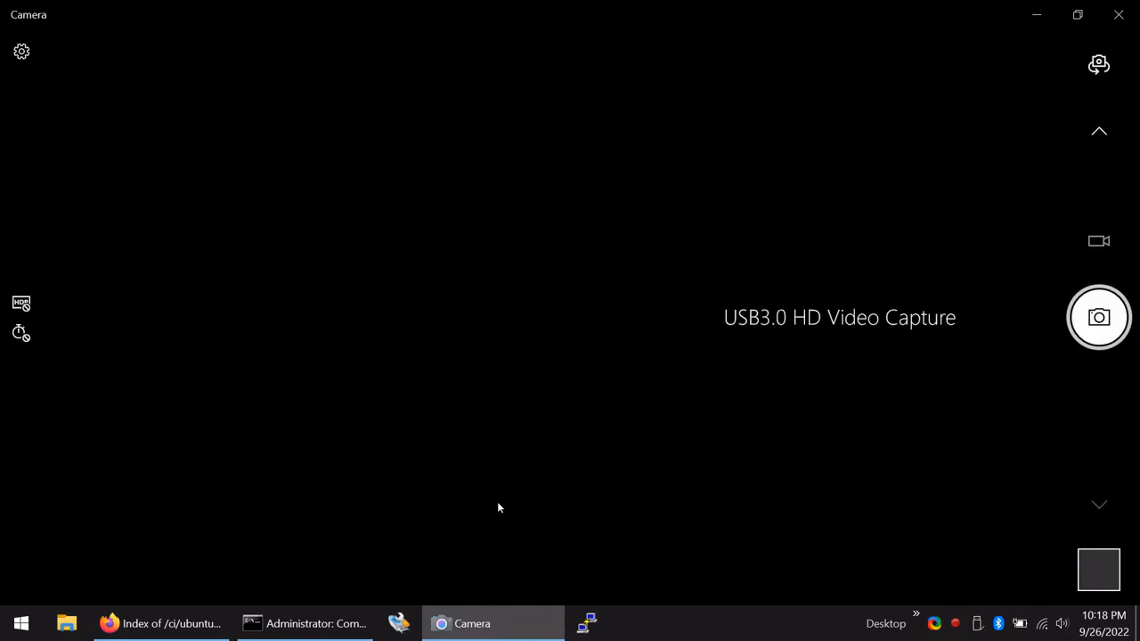